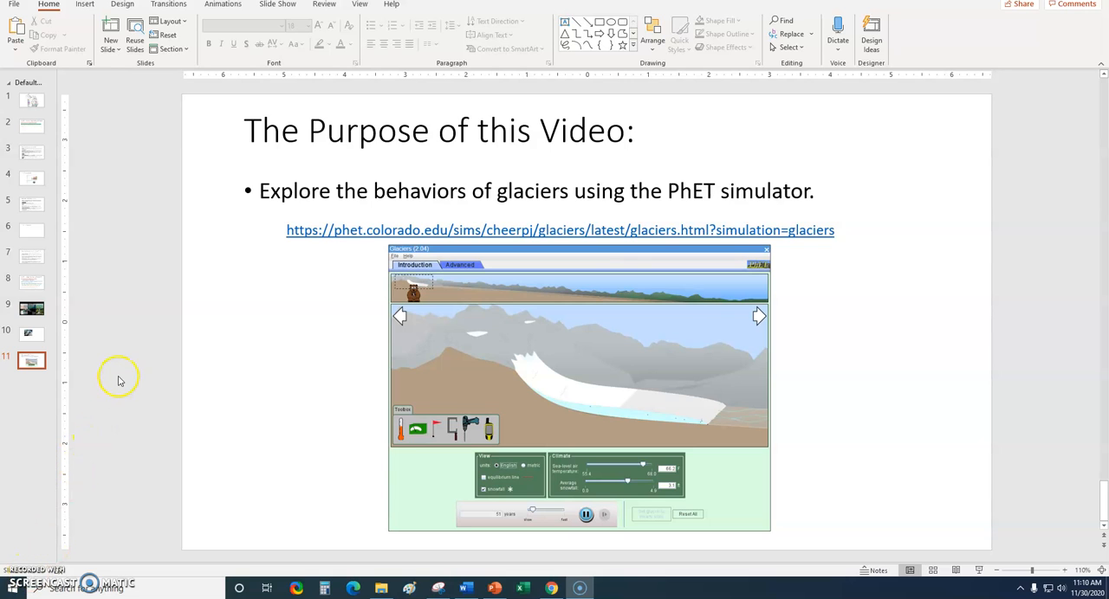
{"action": "mouse_move", "coordinate": [395, 222]}
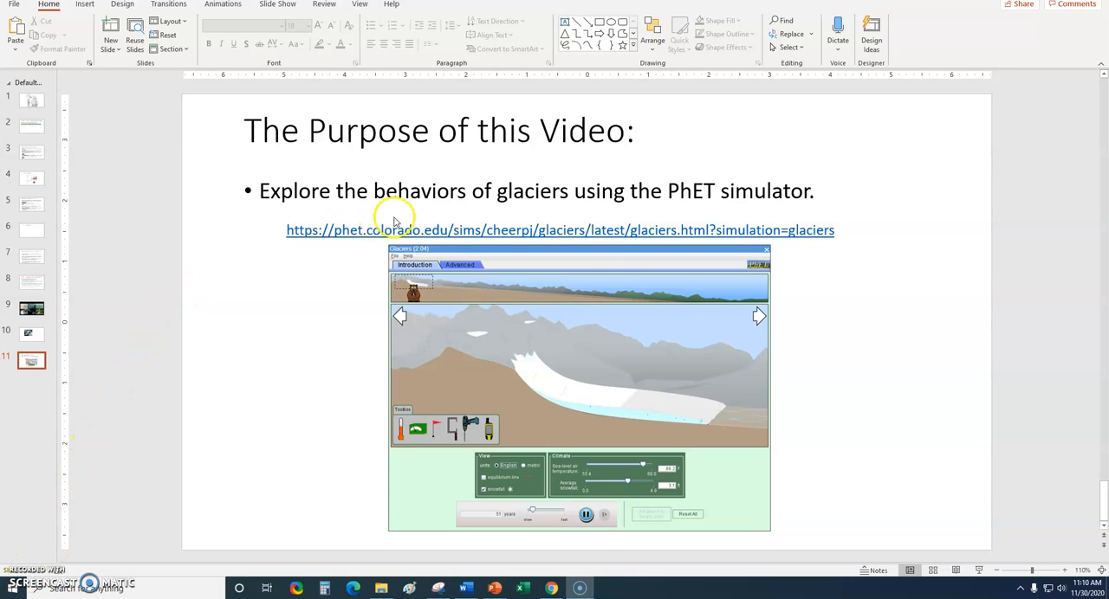
{"action": "mouse_move", "coordinate": [707, 217]}
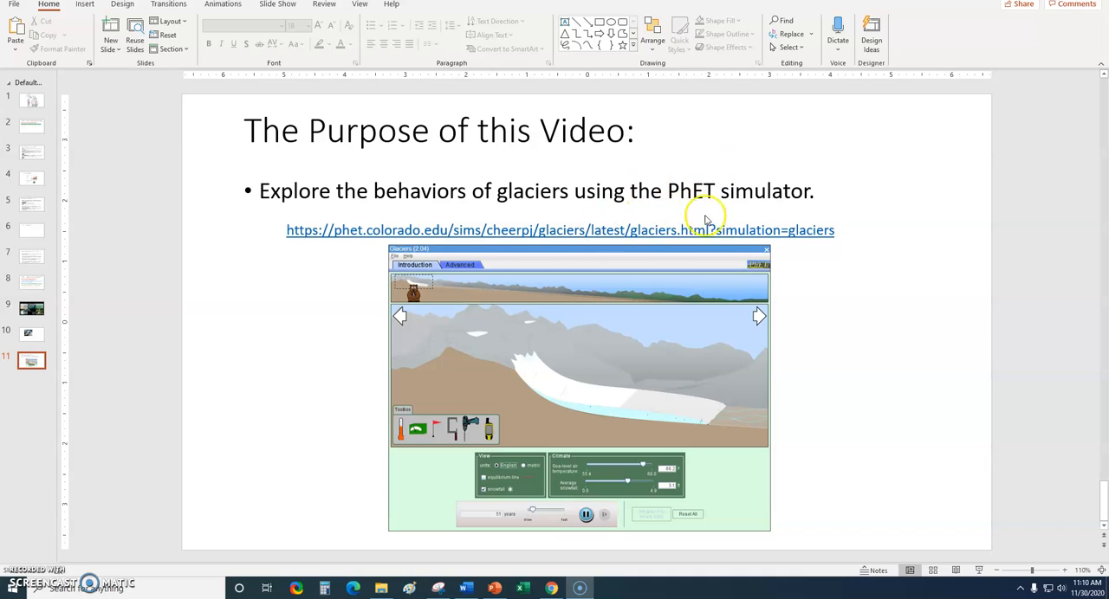
{"action": "mouse_move", "coordinate": [251, 227]}
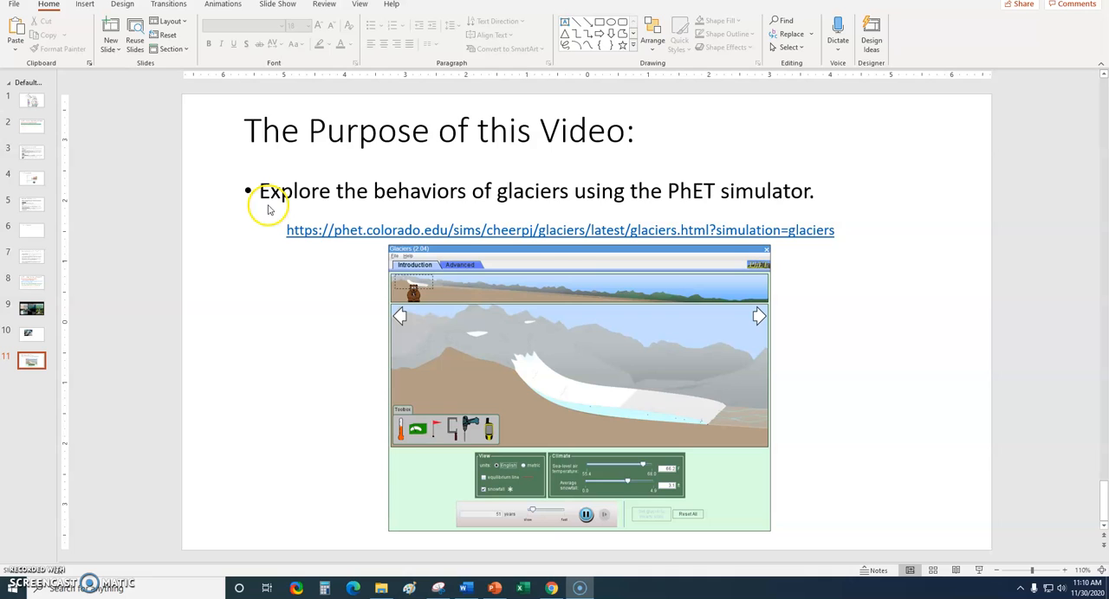
{"action": "mouse_move", "coordinate": [373, 201]}
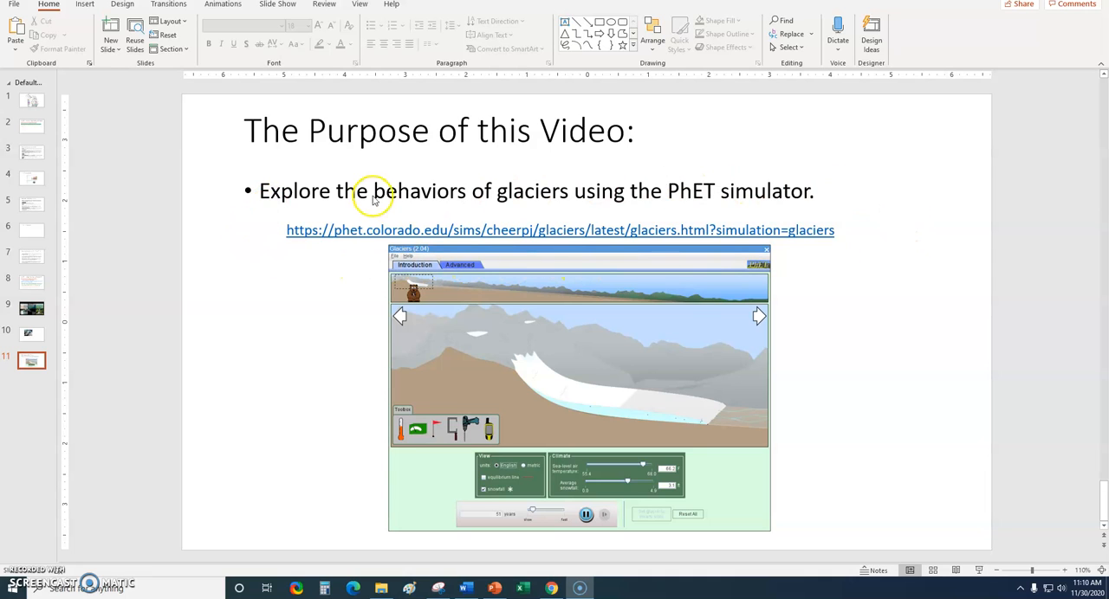
{"action": "mouse_move", "coordinate": [239, 253]}
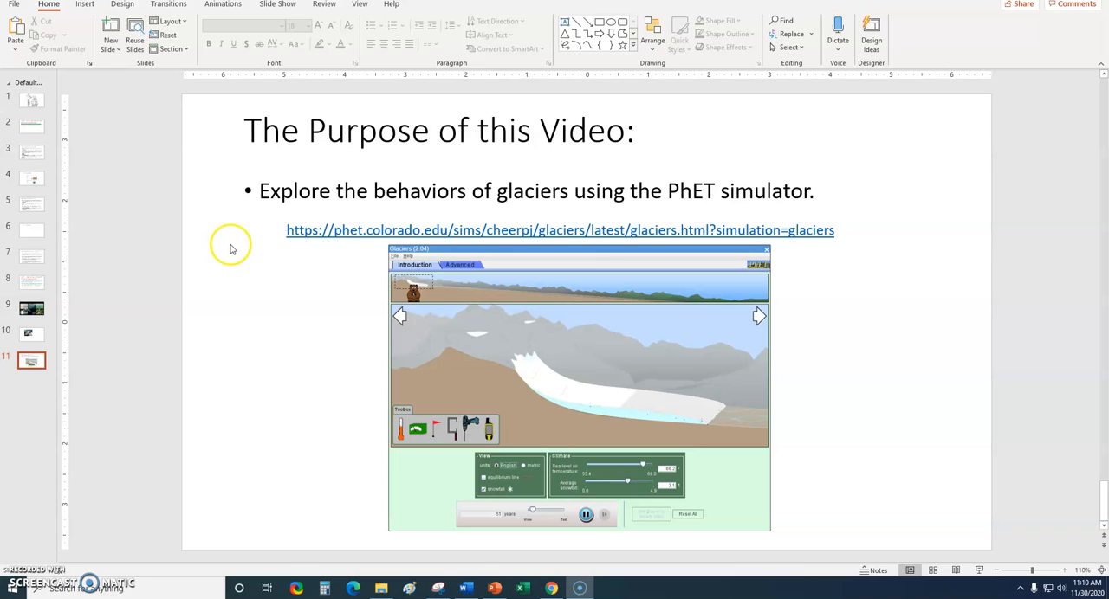
{"action": "mouse_move", "coordinate": [221, 298]}
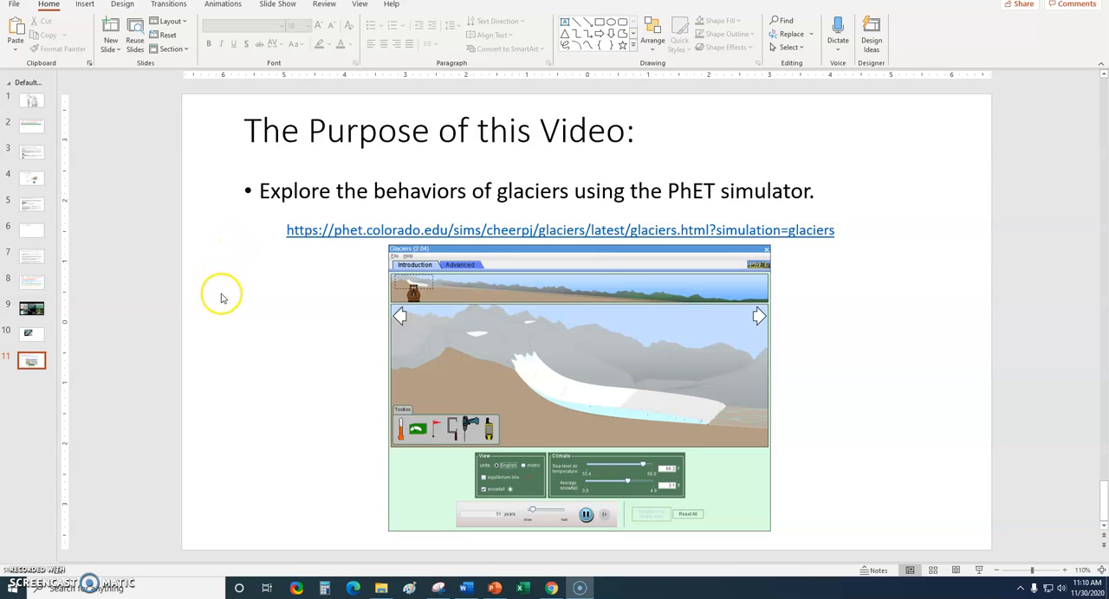
{"action": "mouse_move", "coordinate": [221, 315]}
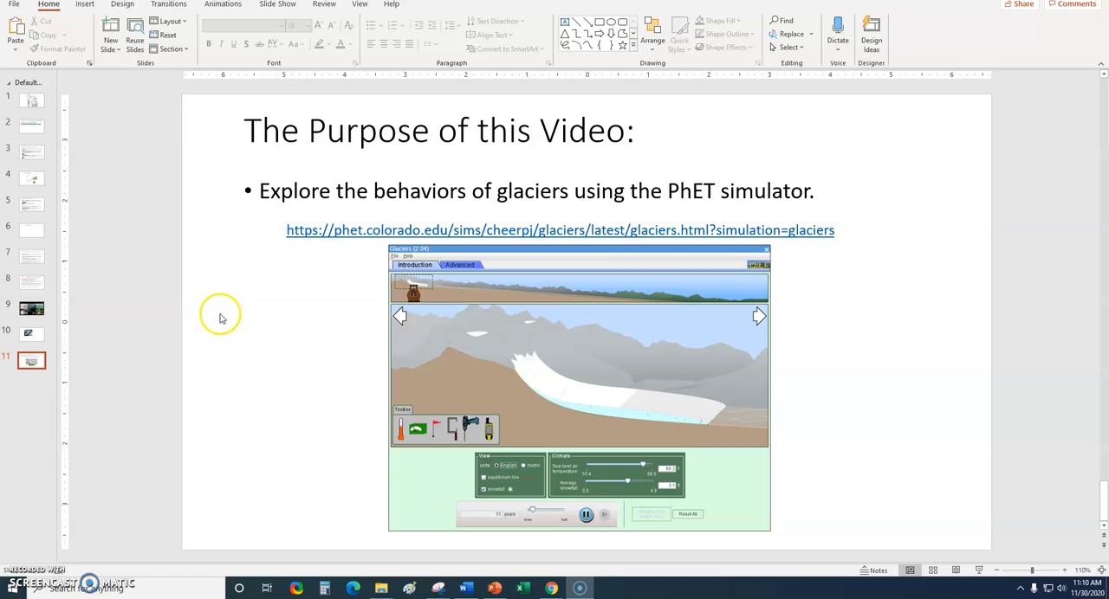
{"action": "mouse_move", "coordinate": [204, 322]}
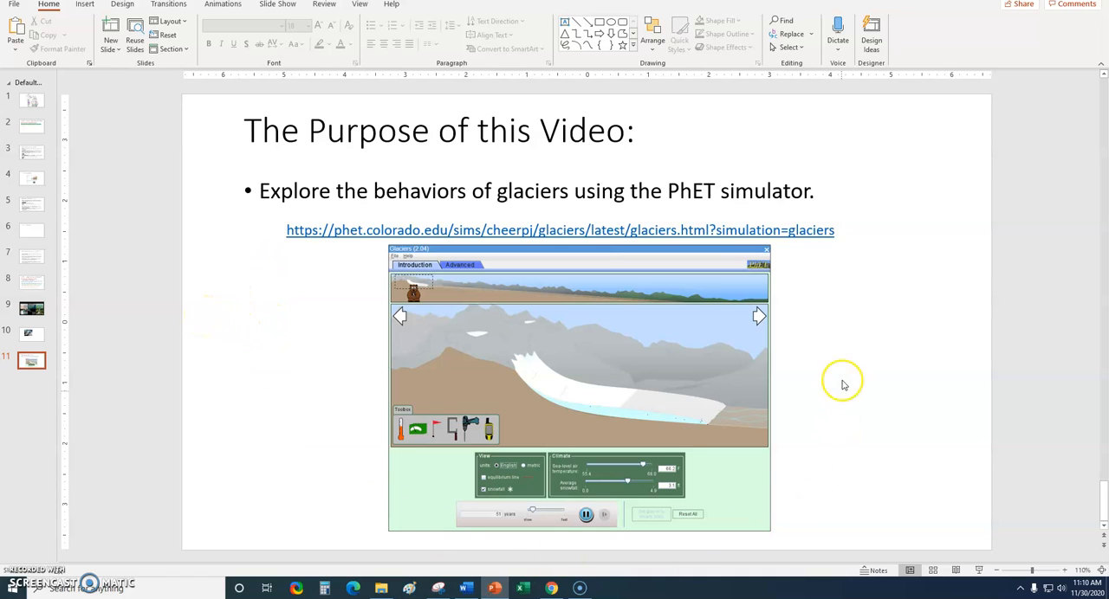
{"action": "mouse_move", "coordinate": [333, 468]}
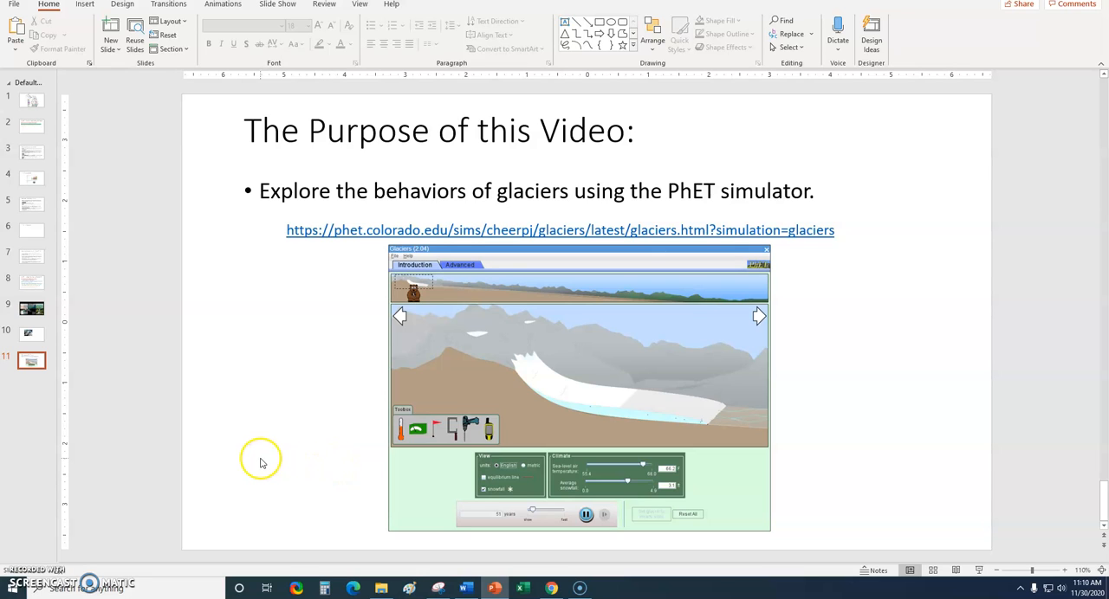
{"action": "mouse_move", "coordinate": [267, 459]}
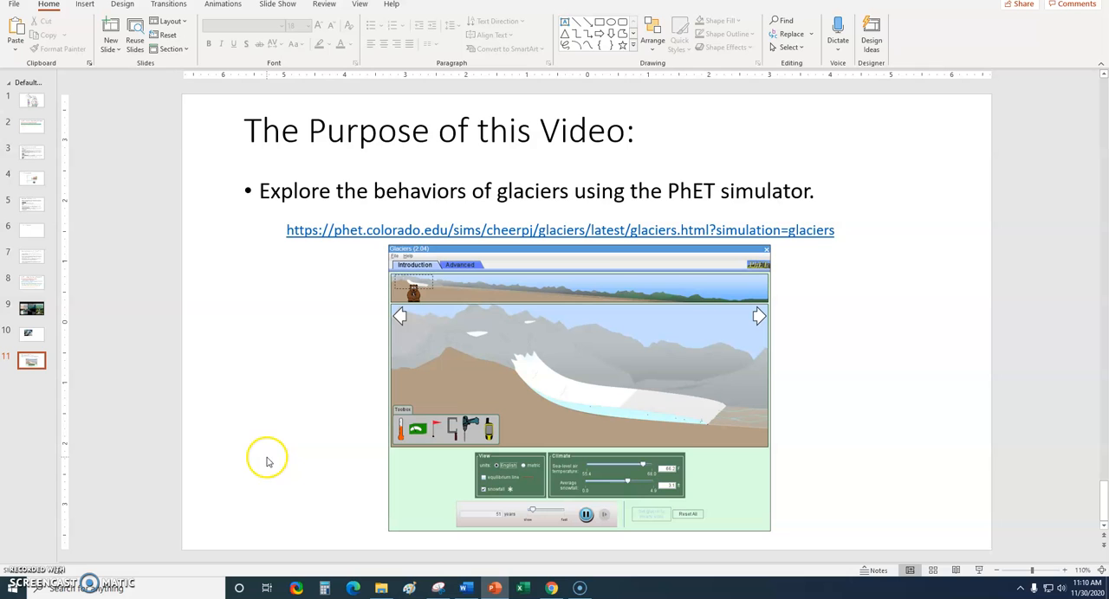
- Launch the Glaciers simulation in Chrome and let the glacier advance for about 500 years
{"action": "left_click", "coordinate": [551, 589]}
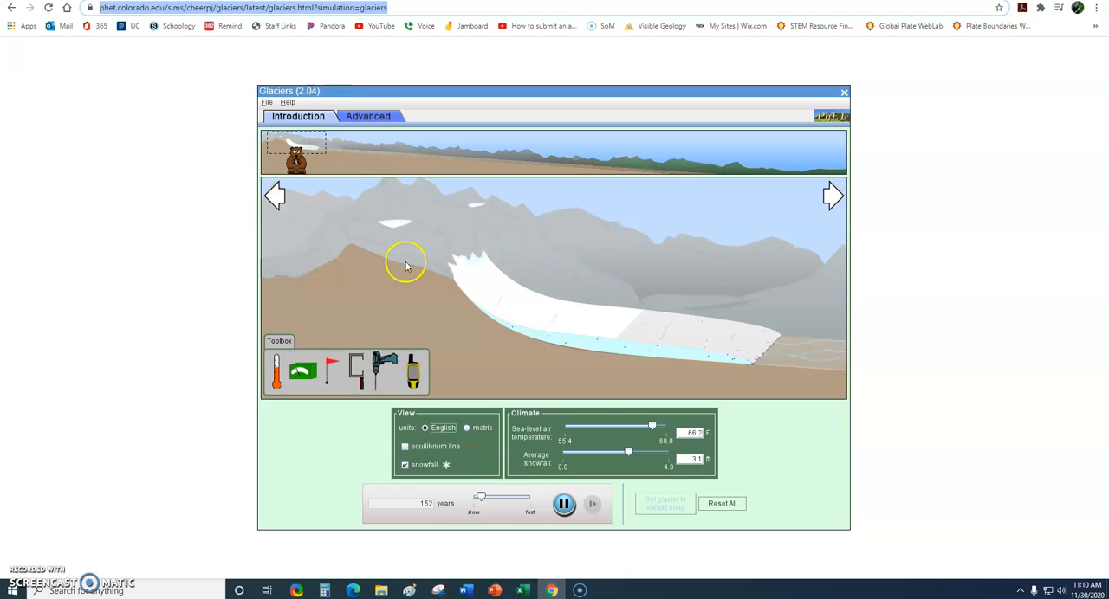
{"action": "mouse_move", "coordinate": [494, 338]}
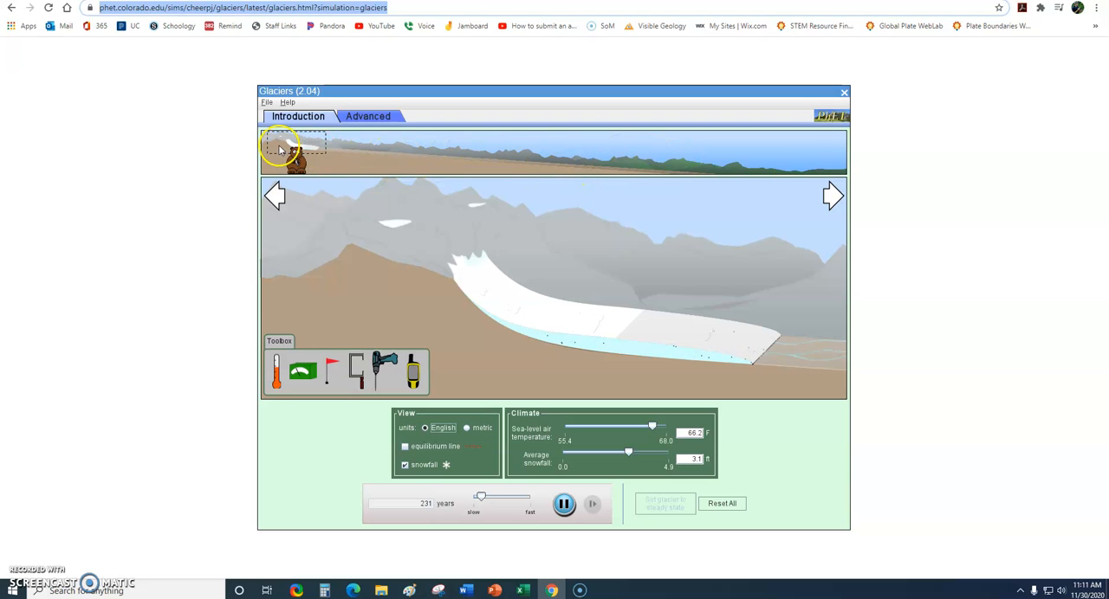
{"action": "mouse_move", "coordinate": [392, 291]}
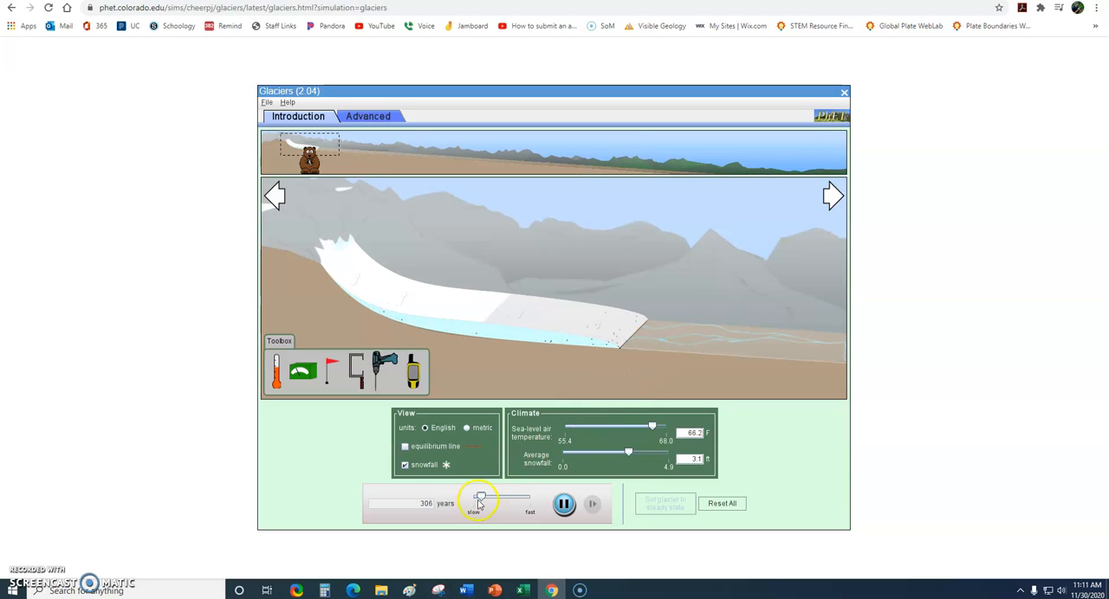
- Speed up time and raise the Average snowfall so the glacier reaches farther down-valley by ~820 years
{"action": "left_click_drag", "start_coordinate": [478, 499], "coordinate": [499, 499]}
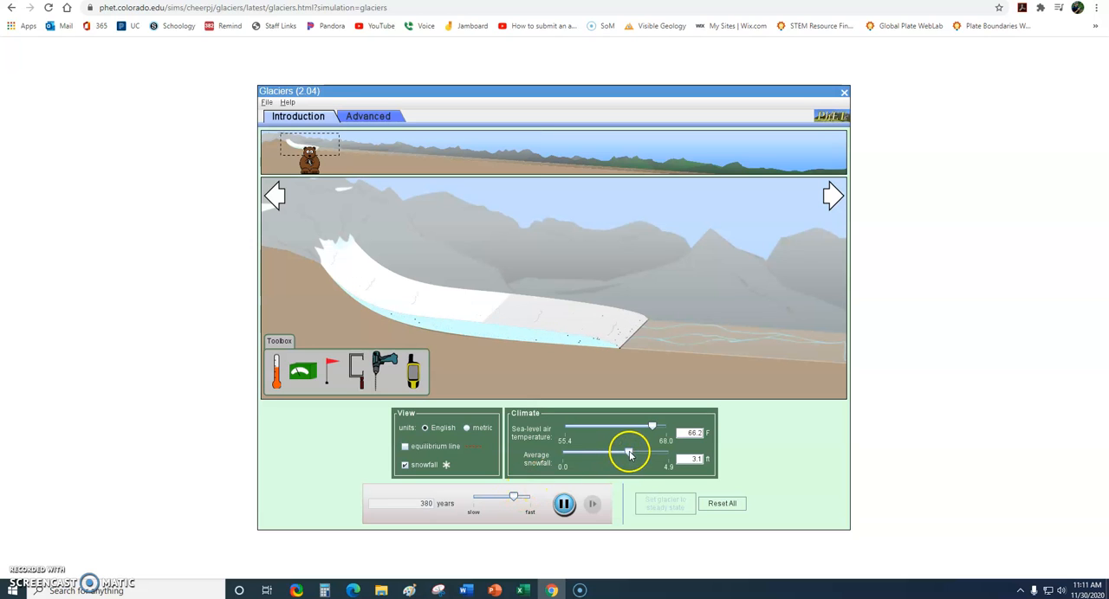
{"action": "left_click_drag", "start_coordinate": [628, 452], "coordinate": [631, 452]}
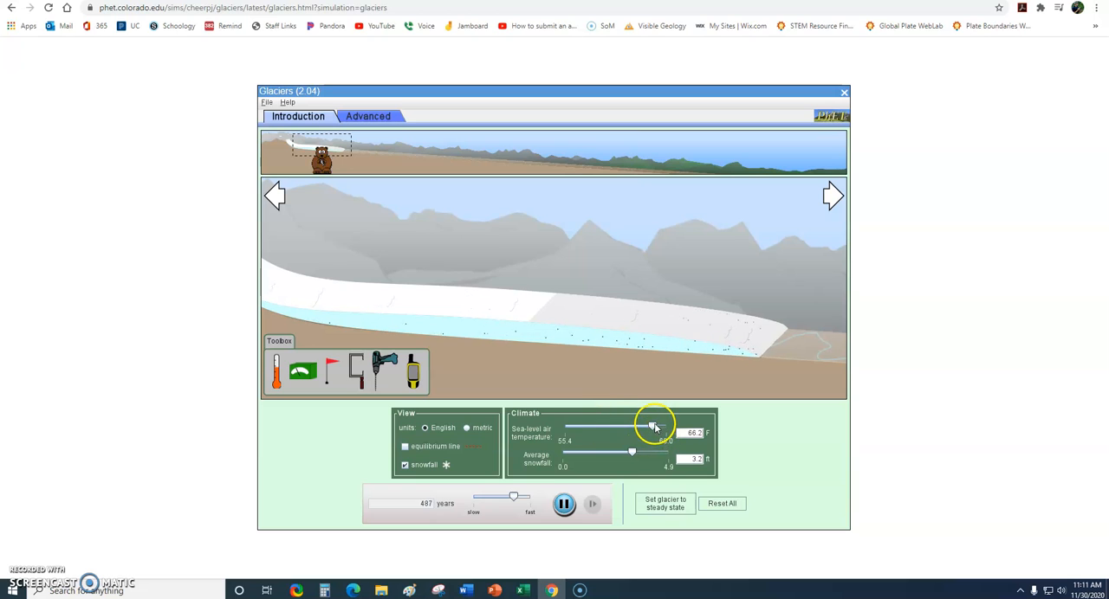
{"action": "left_click_drag", "start_coordinate": [651, 428], "coordinate": [655, 428]}
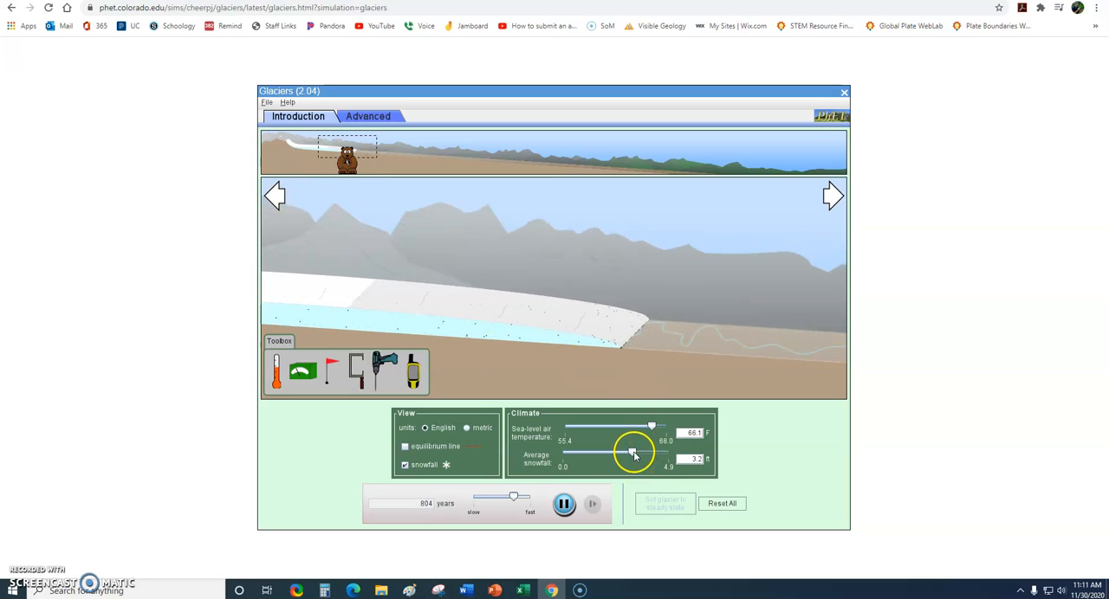
{"action": "left_click_drag", "start_coordinate": [633, 452], "coordinate": [648, 452]}
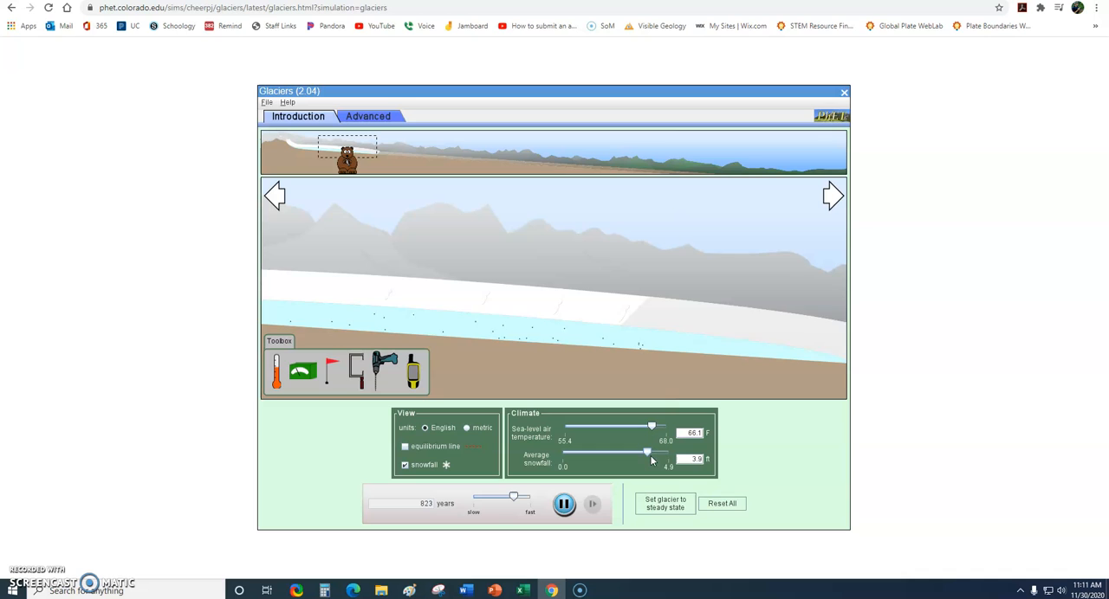
{"action": "left_click", "coordinate": [665, 503]}
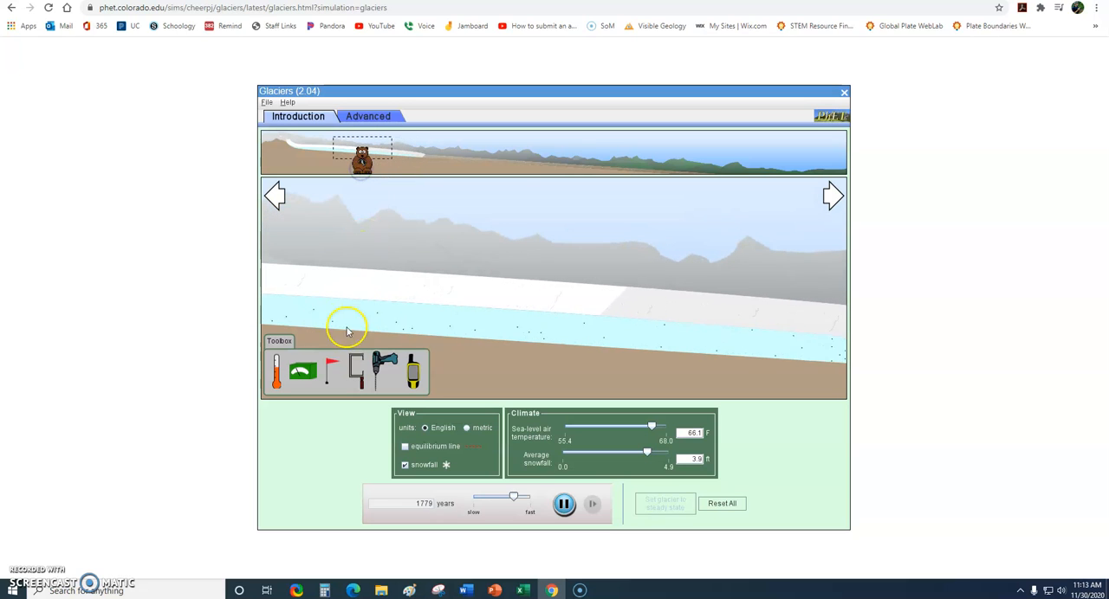
{"action": "mouse_move", "coordinate": [513, 358]}
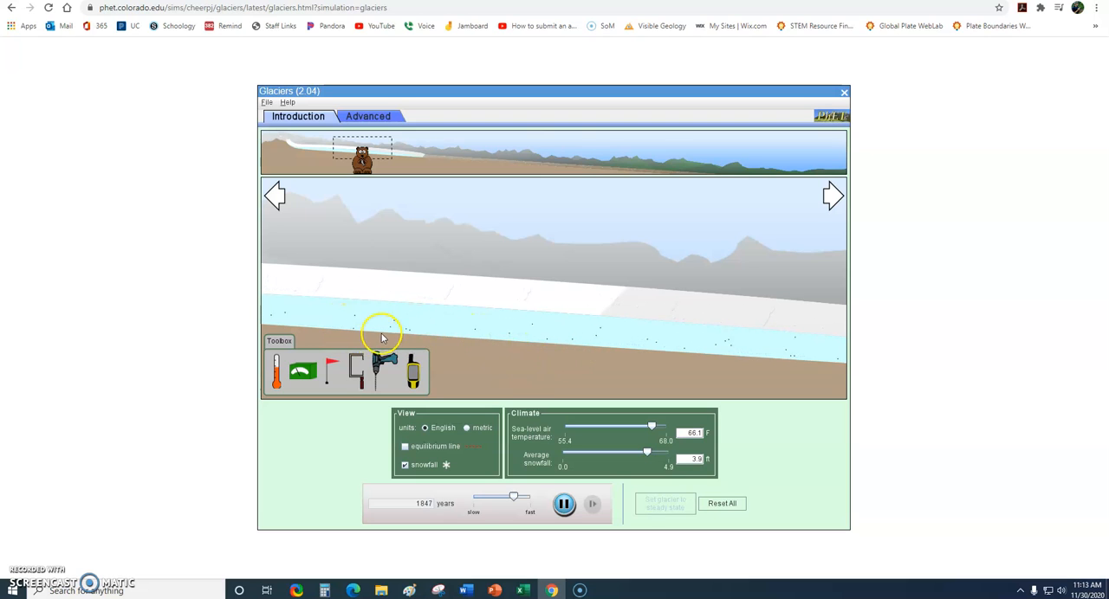
{"action": "mouse_move", "coordinate": [465, 343]}
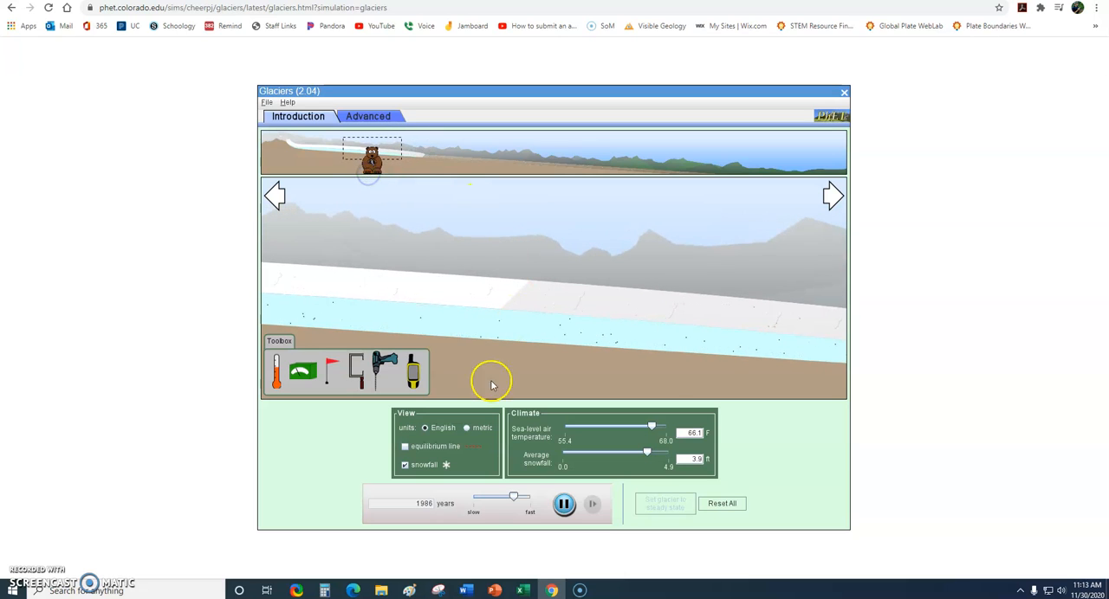
- Show the equilibrium line and read air temperatures at two valley points with the thermometer
{"action": "left_click", "coordinate": [405, 447]}
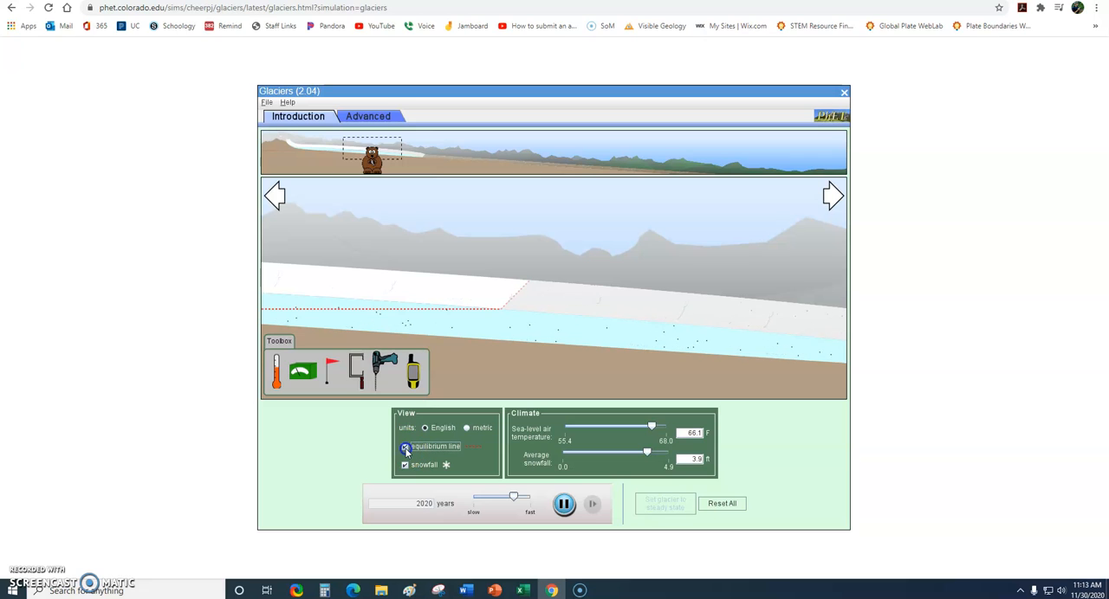
{"action": "left_click", "coordinate": [403, 447]}
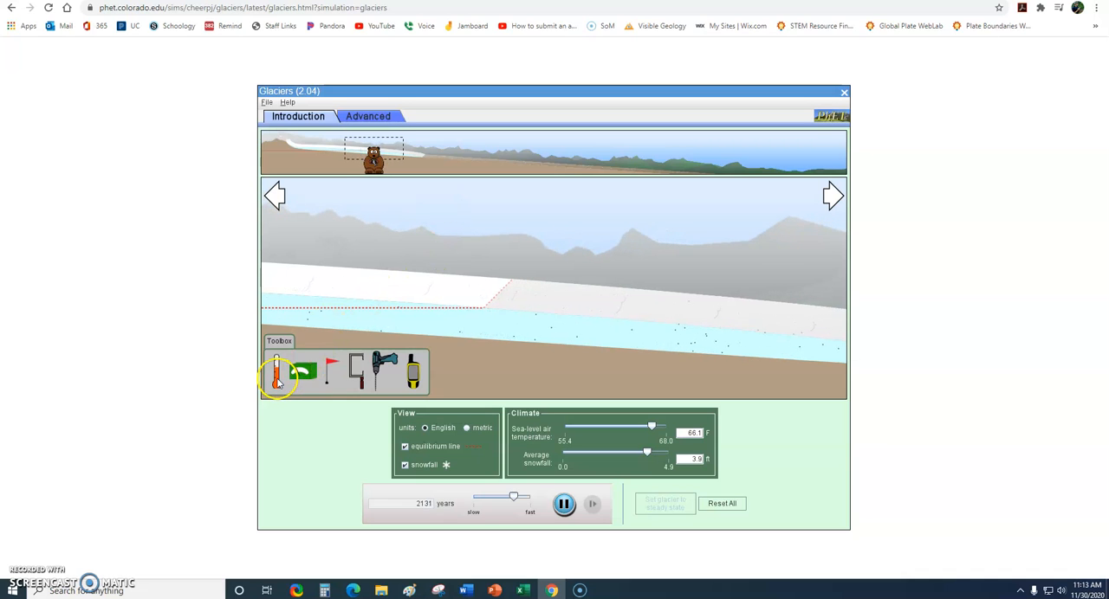
{"action": "left_click_drag", "start_coordinate": [276, 373], "coordinate": [442, 216]}
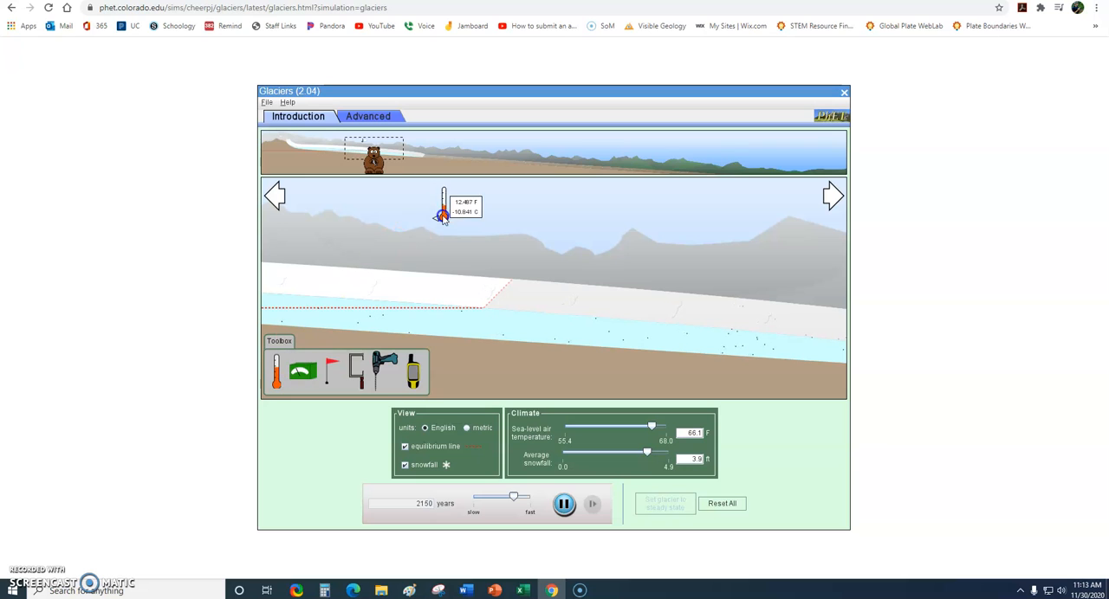
{"action": "left_click_drag", "start_coordinate": [441, 217], "coordinate": [312, 234]}
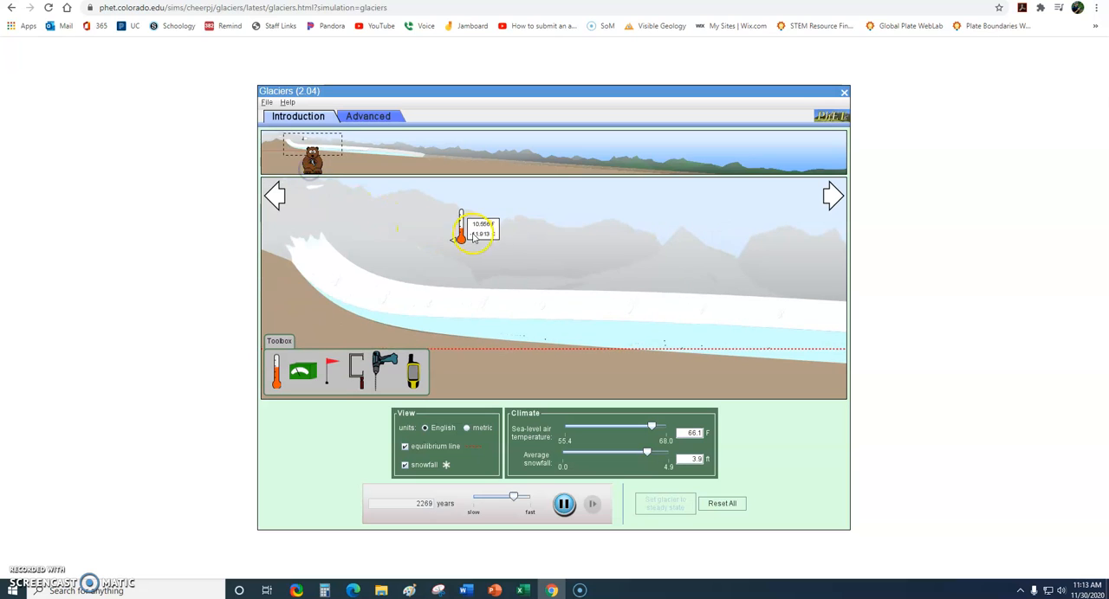
{"action": "left_click_drag", "start_coordinate": [471, 234], "coordinate": [373, 217]}
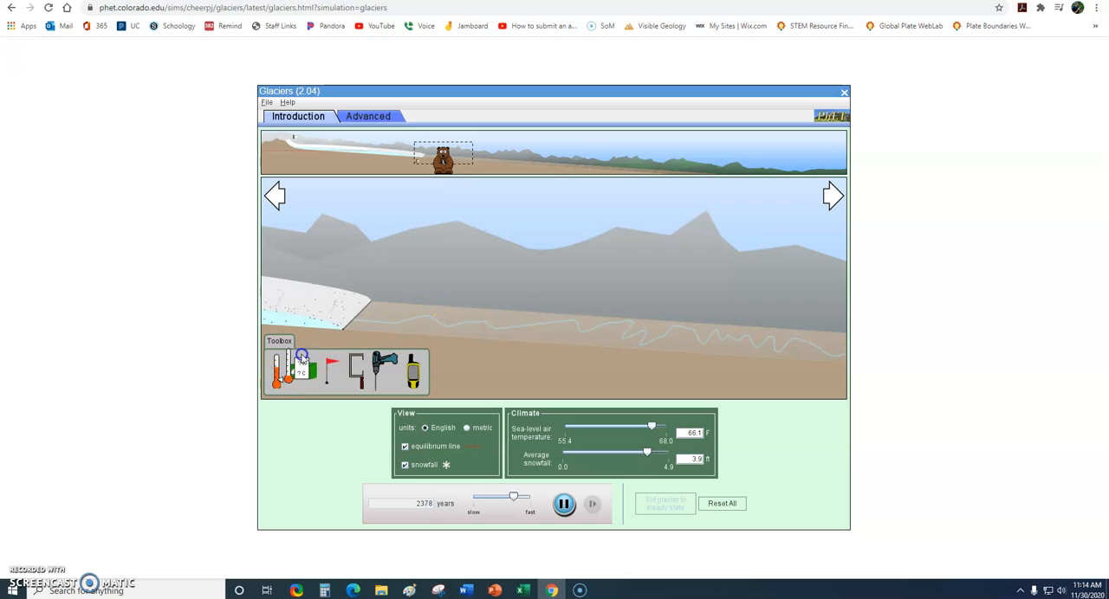
- Shift the view farther down the valley past the glacier's end
{"action": "left_click_drag", "start_coordinate": [286, 368], "coordinate": [412, 263]}
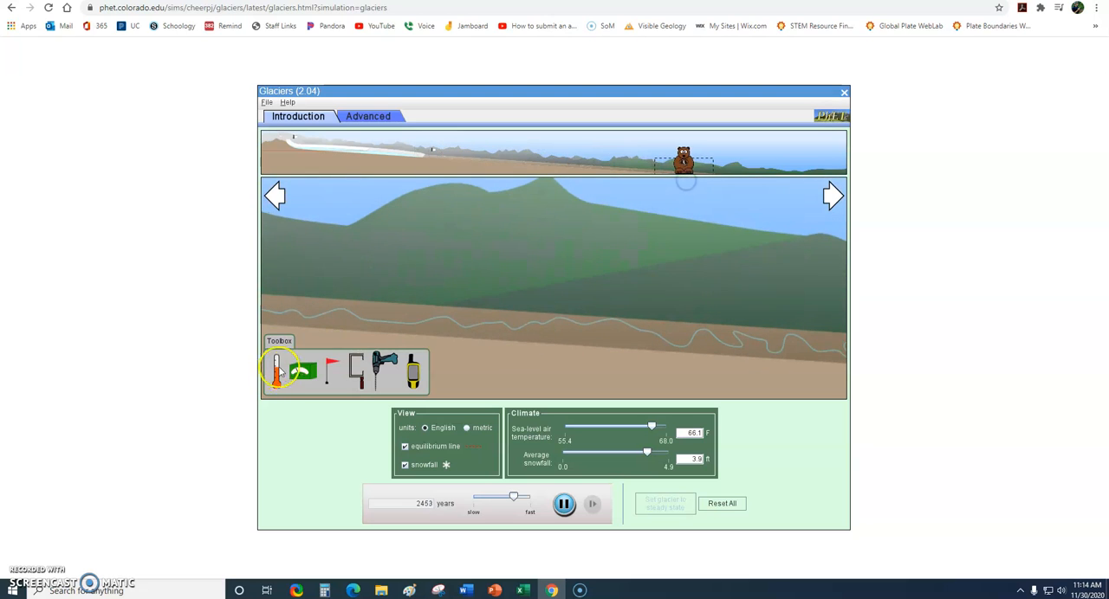
{"action": "left_click_drag", "start_coordinate": [276, 371], "coordinate": [620, 257]}
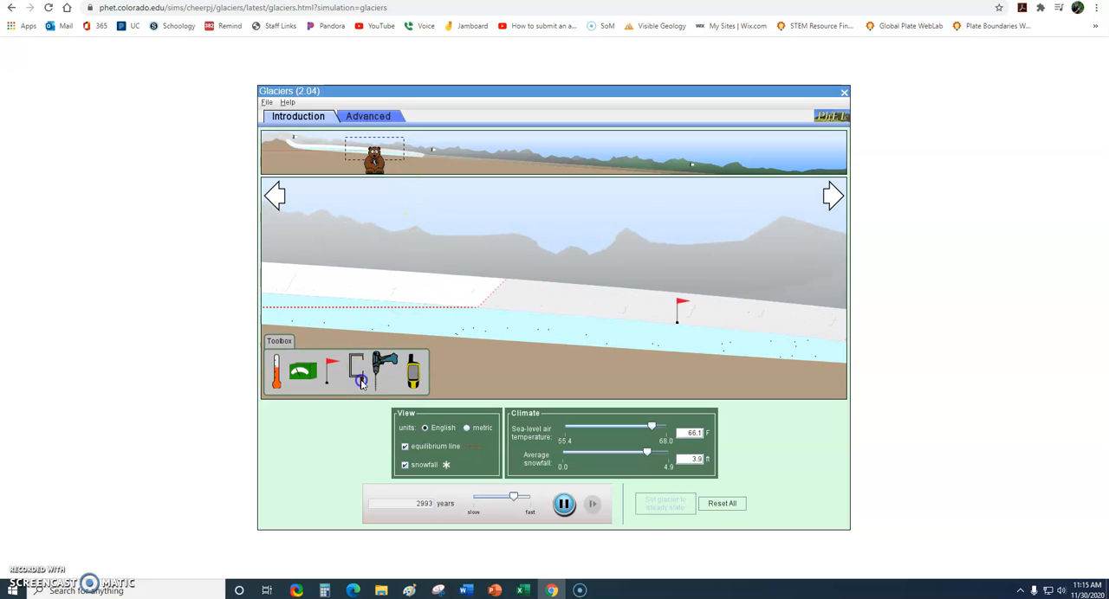
- Bring the ice core drill from the Toolbox onto the glacier surface
{"action": "left_click_drag", "start_coordinate": [357, 371], "coordinate": [476, 333]}
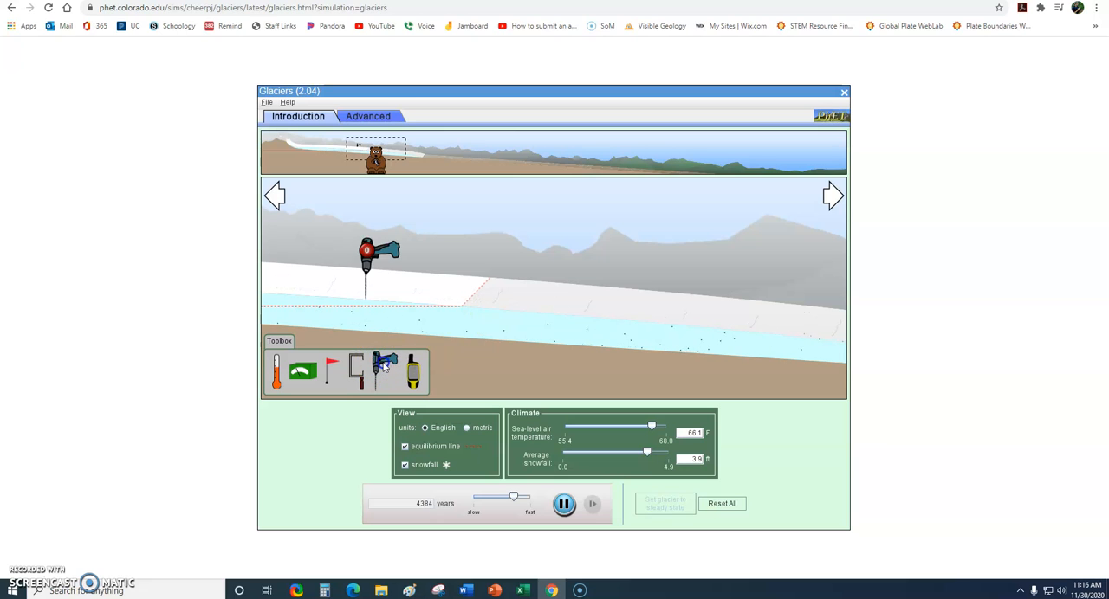
- Relocate the ice core drill farther down the glacier and drill there
{"action": "left_click_drag", "start_coordinate": [365, 250], "coordinate": [537, 208]}
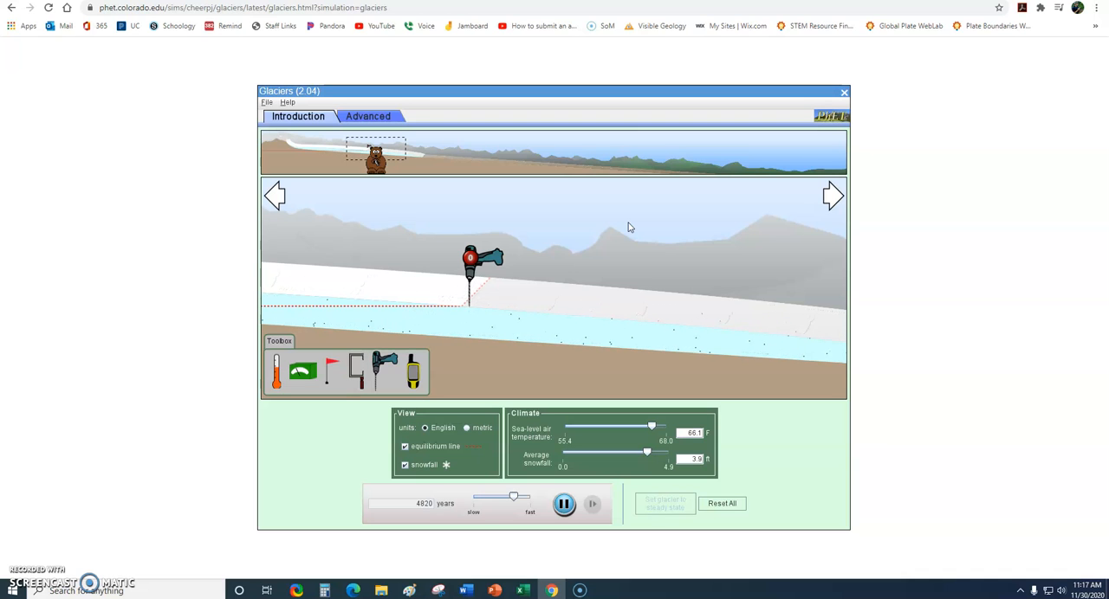
{"action": "left_click", "coordinate": [471, 256]}
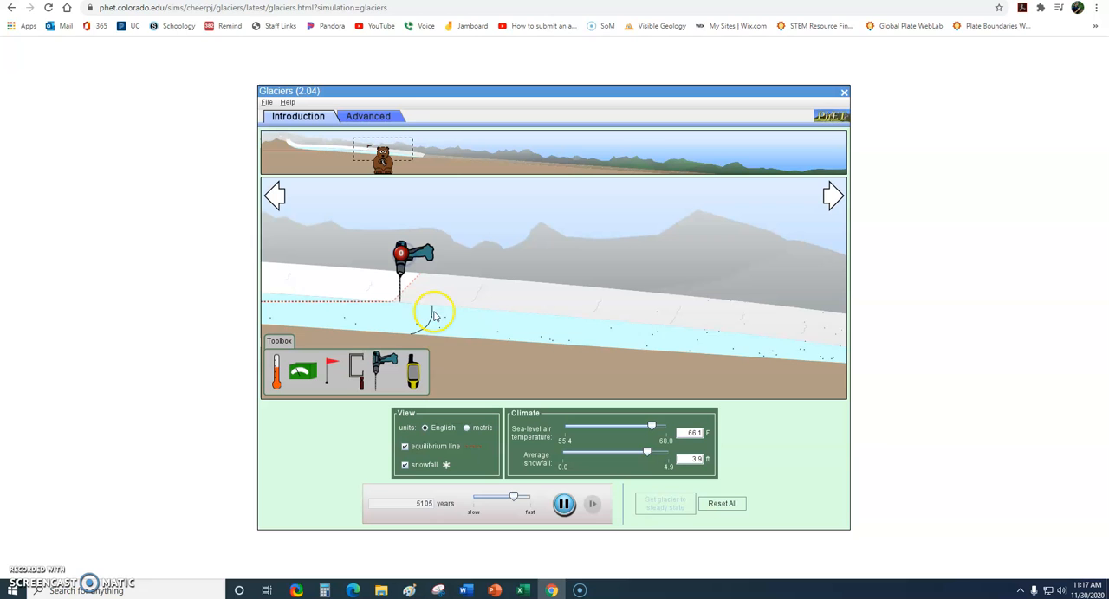
{"action": "mouse_move", "coordinate": [509, 296]}
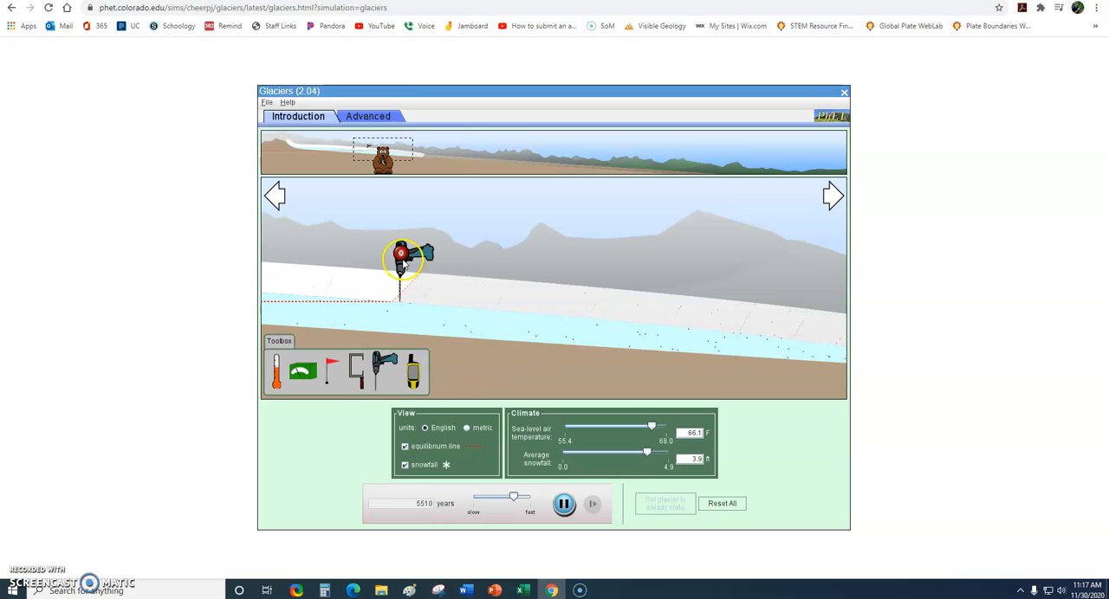
{"action": "mouse_move", "coordinate": [499, 343]}
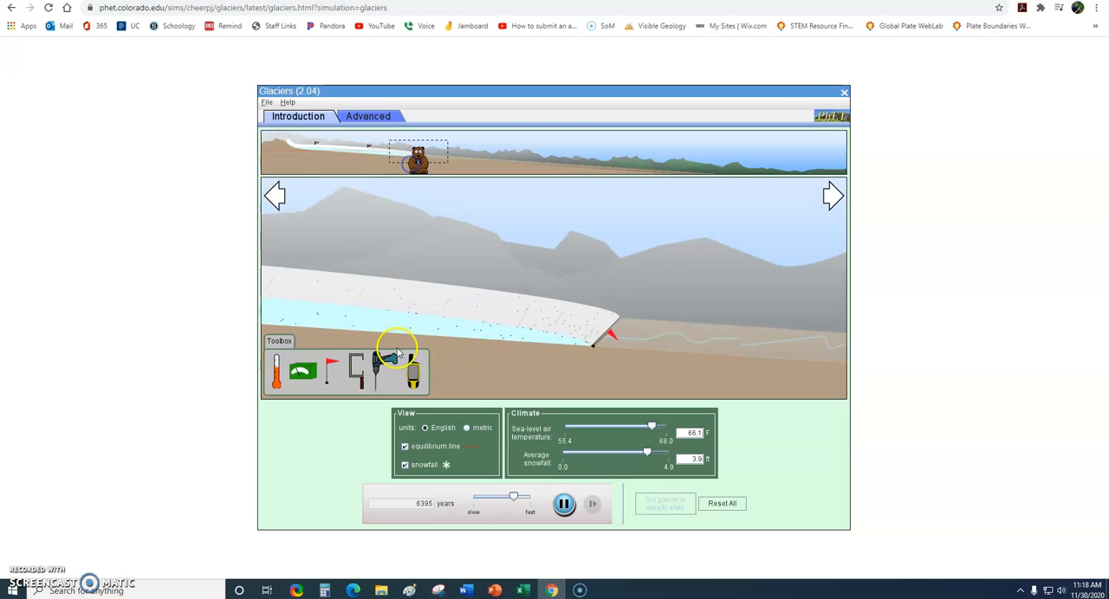
- Return the ice core drill to the upper glacier and reposition it on the ice
{"action": "left_click_drag", "start_coordinate": [385, 368], "coordinate": [451, 277]}
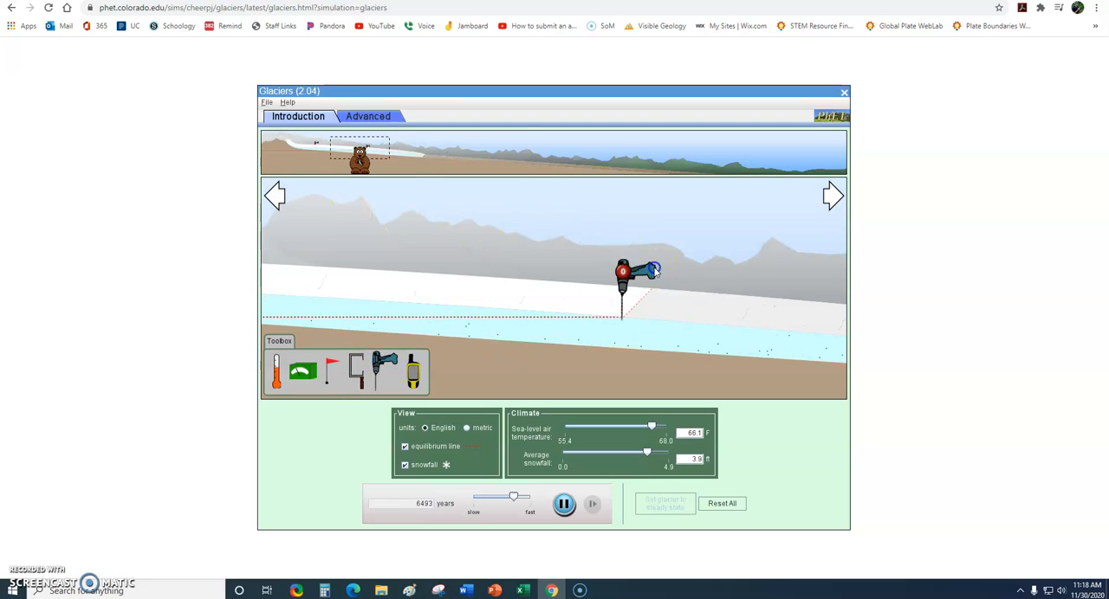
{"action": "left_click_drag", "start_coordinate": [624, 274], "coordinate": [425, 256]}
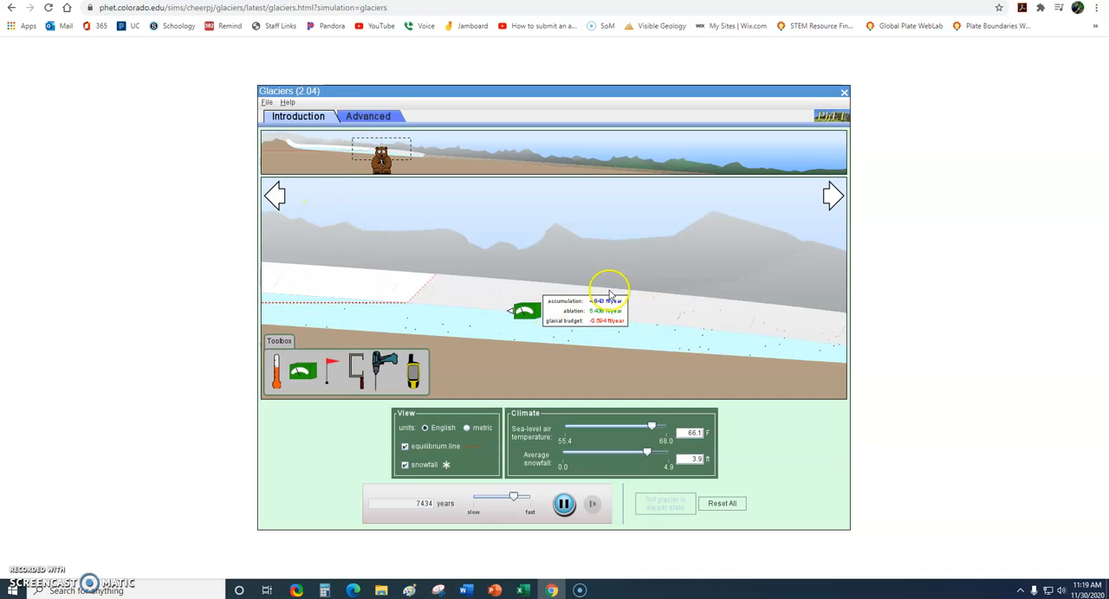
- Zoom the Chrome page out so the full simulation and its controls fit on screen
{"action": "left_click", "coordinate": [1078, 7]}
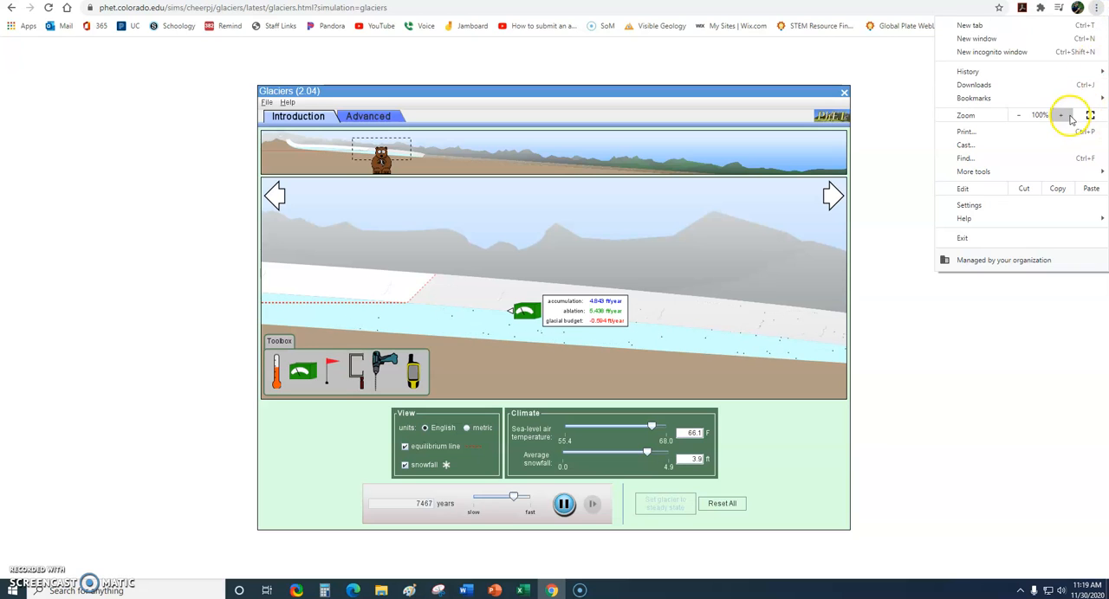
{"action": "left_click", "coordinate": [1060, 114]}
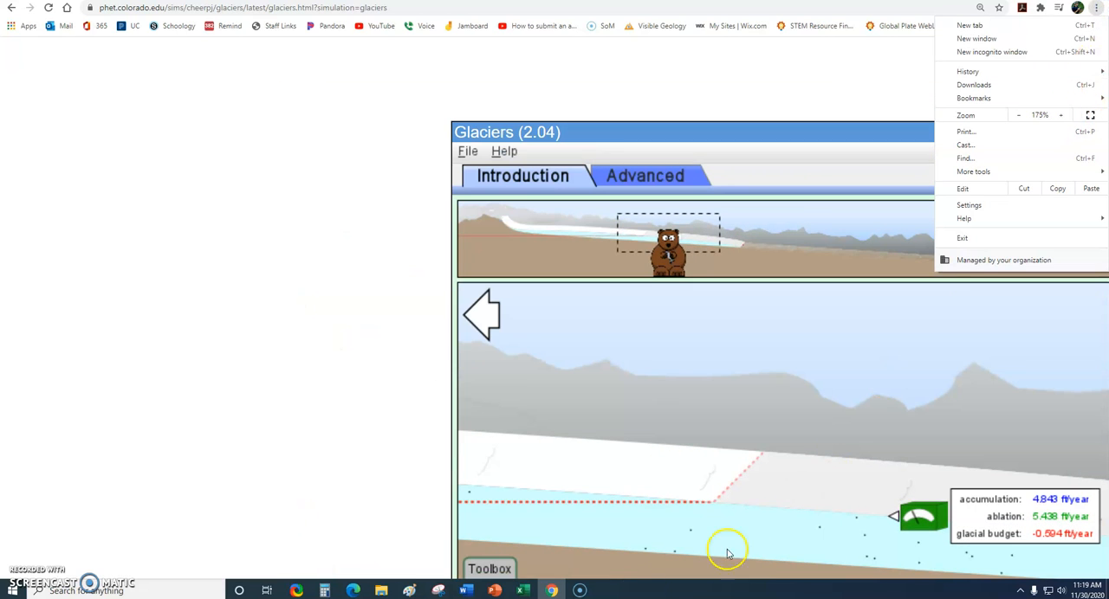
{"action": "left_click", "coordinate": [374, 409]}
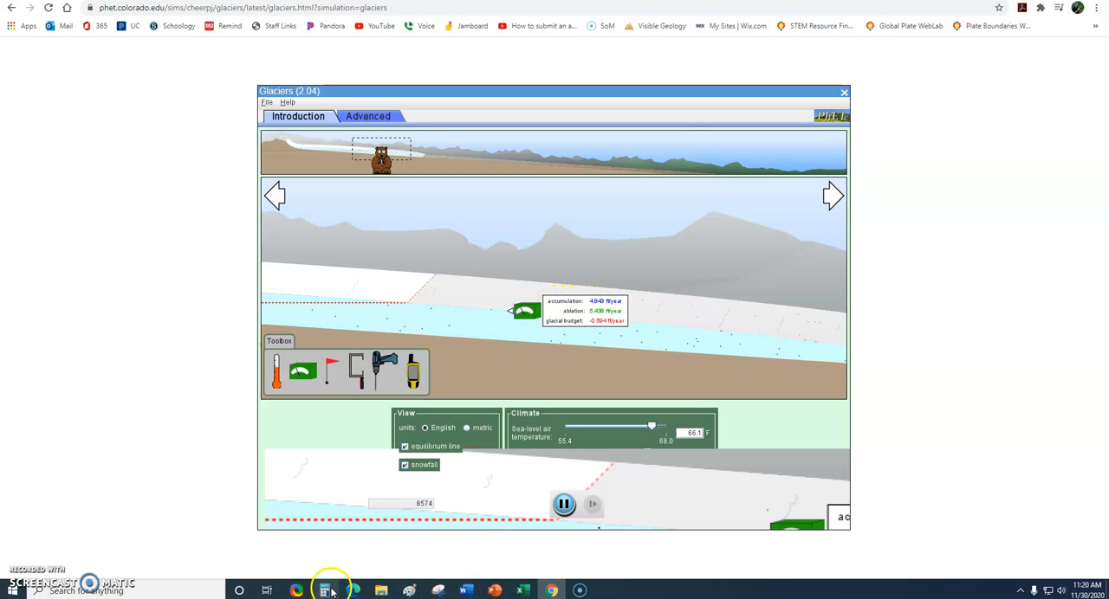
- Bring up Calculator and enter accumulation 4.843 minus ablation 5.436
{"action": "left_click", "coordinate": [324, 589]}
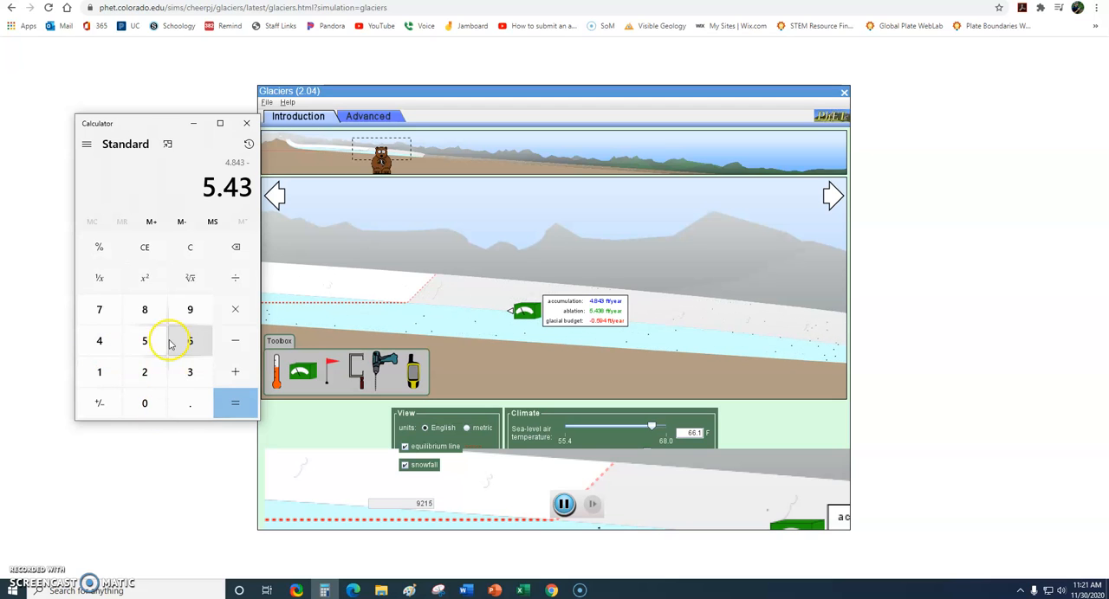
{"action": "left_click", "coordinate": [236, 402]}
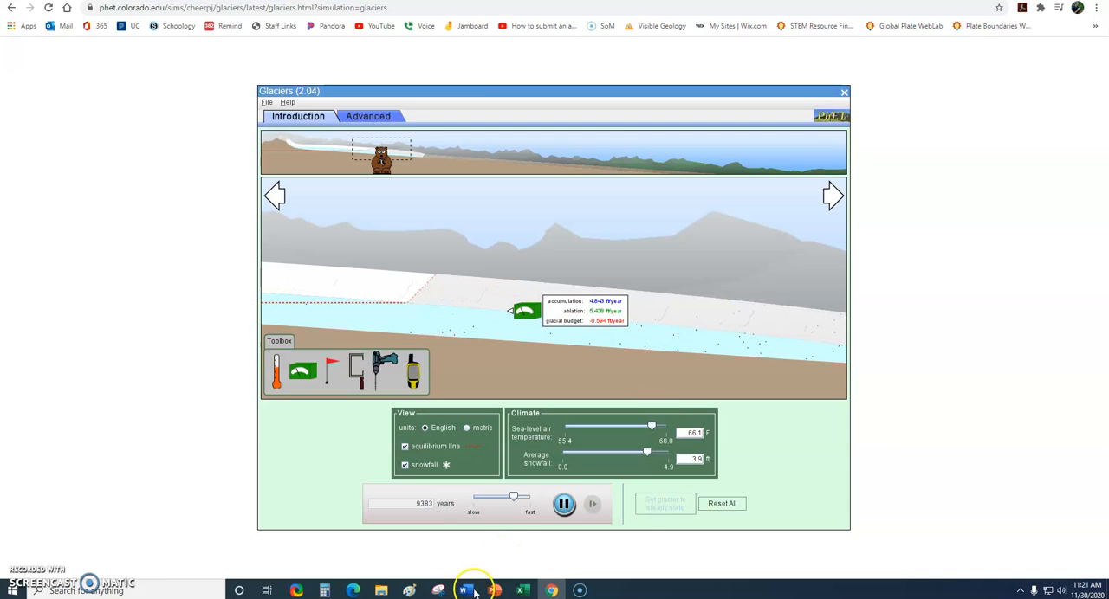
- Return to the simulation and let the glacier thicken until the budget reads positive
{"action": "left_click", "coordinate": [464, 589]}
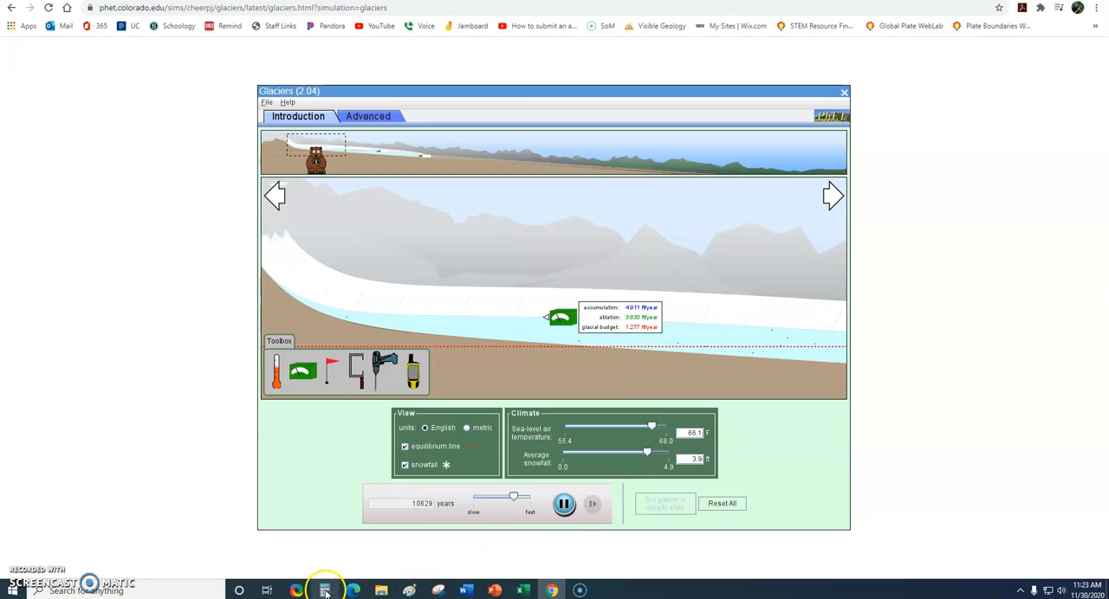
- Restore Calculator and compute 4.911 − 3.633 = 1.278, matching the glacial budget
{"action": "left_click", "coordinate": [326, 589]}
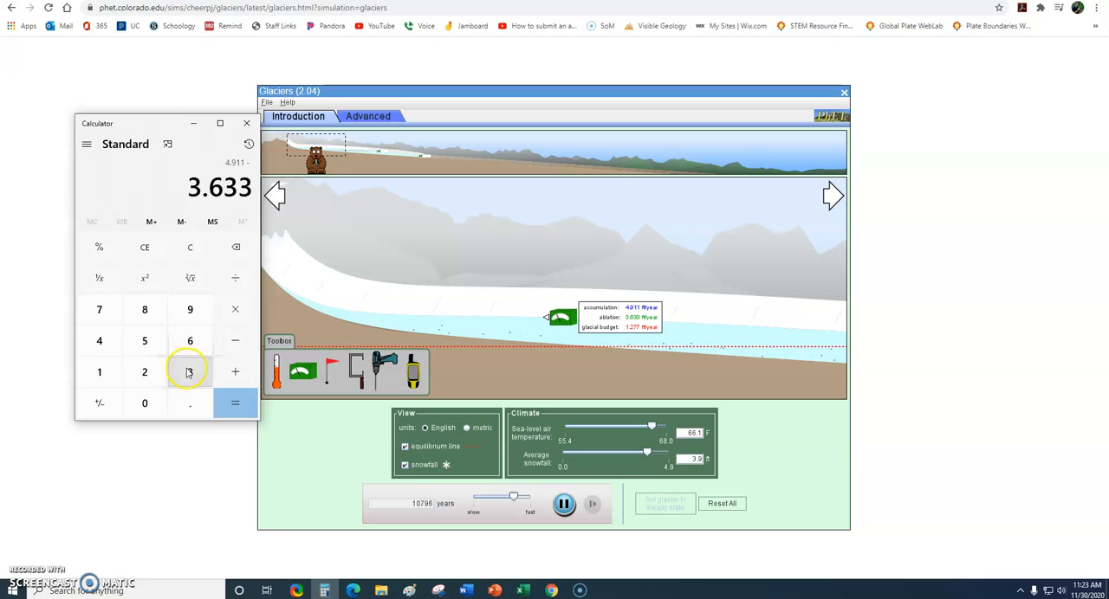
{"action": "left_click", "coordinate": [236, 402]}
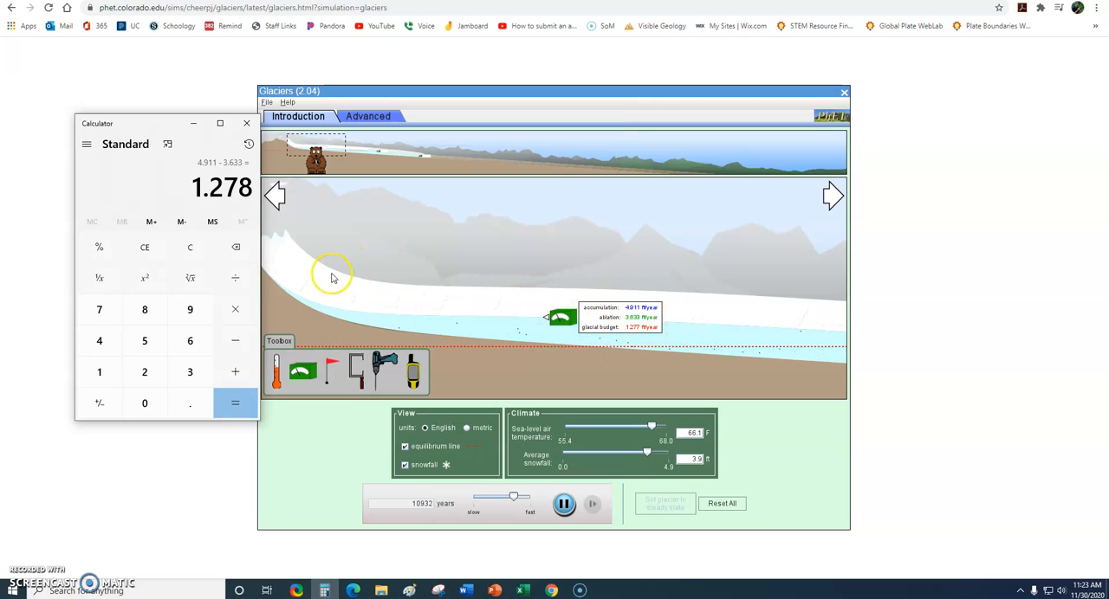
{"action": "mouse_move", "coordinate": [685, 206]}
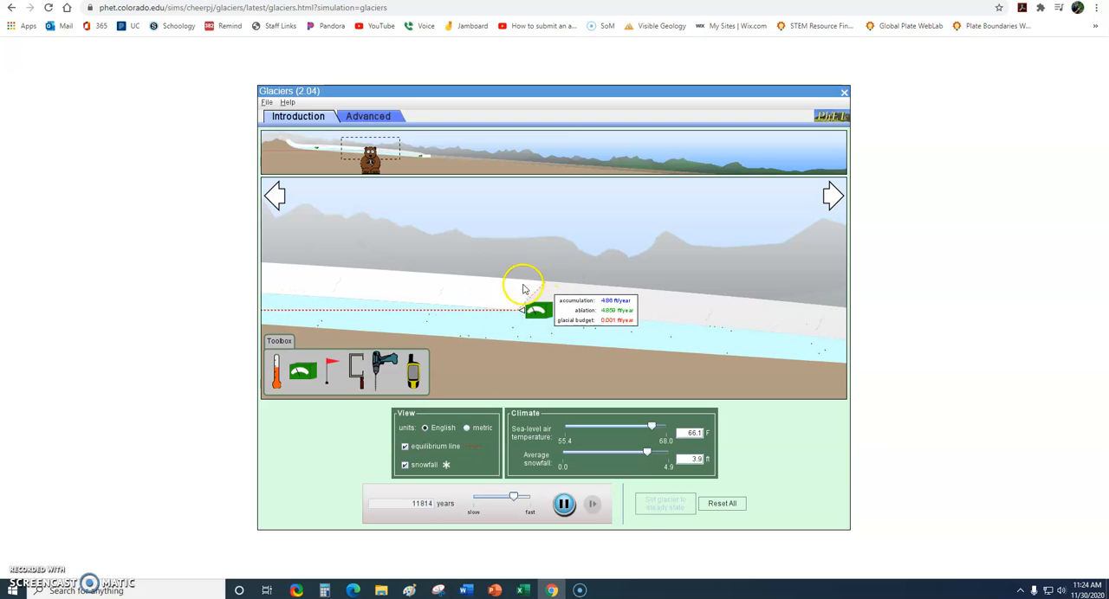
{"action": "mouse_move", "coordinate": [863, 318]}
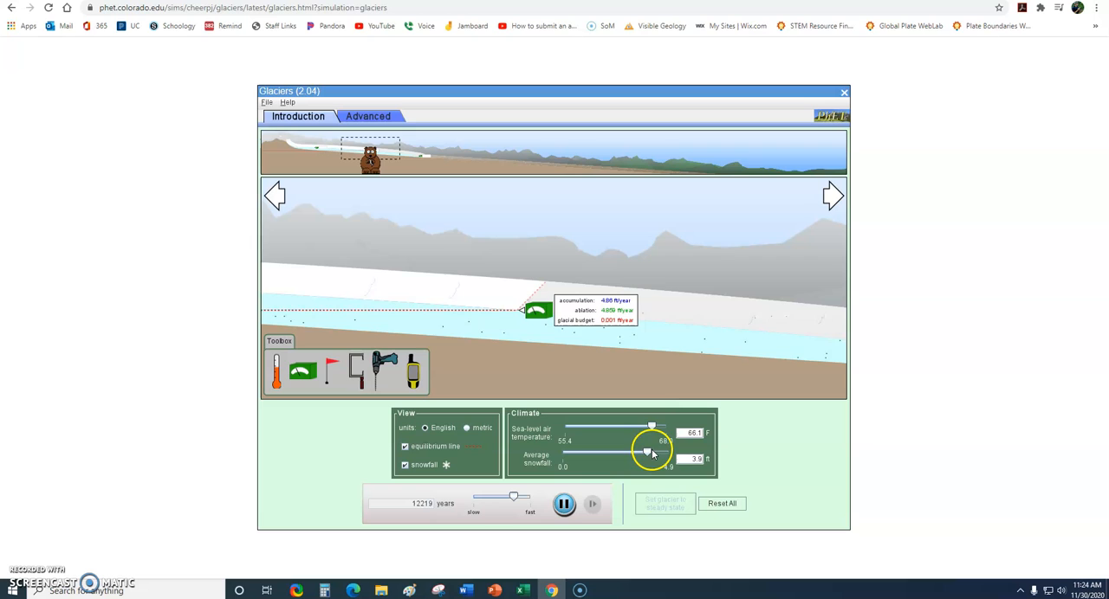
- Raise the average snowfall with small slider nudges to the right
{"action": "left_click_drag", "start_coordinate": [644, 452], "coordinate": [652, 452]}
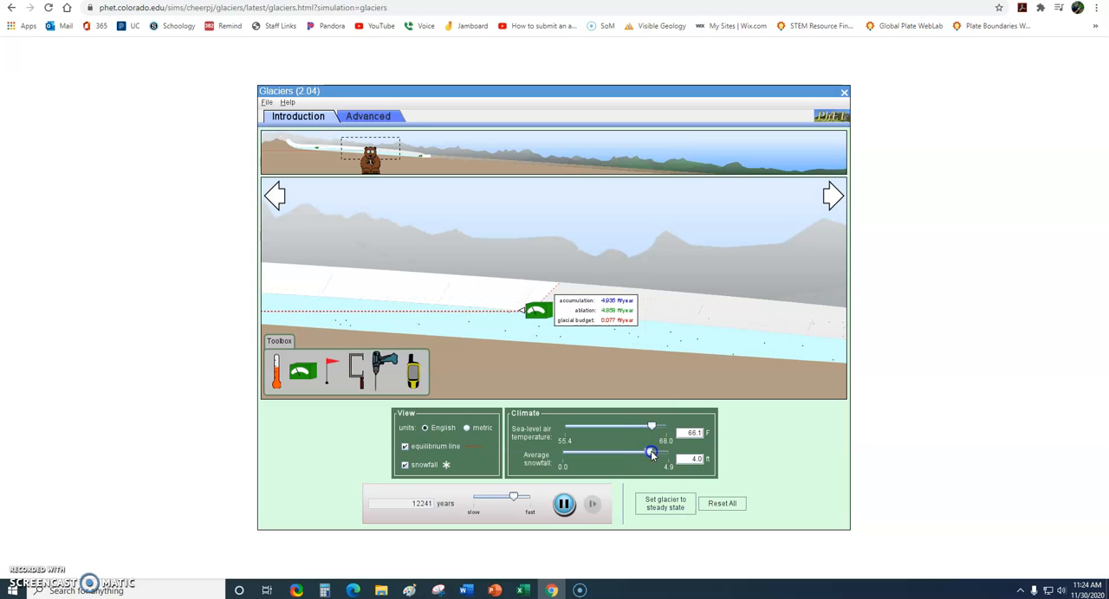
{"action": "left_click_drag", "start_coordinate": [651, 454], "coordinate": [655, 454]}
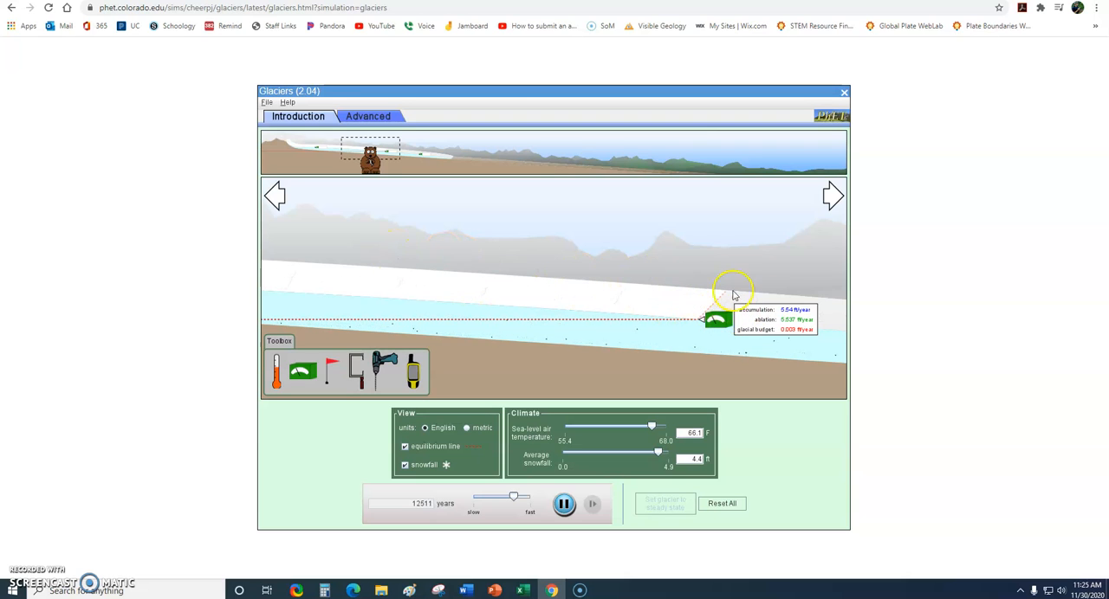
{"action": "mouse_move", "coordinate": [388, 223]}
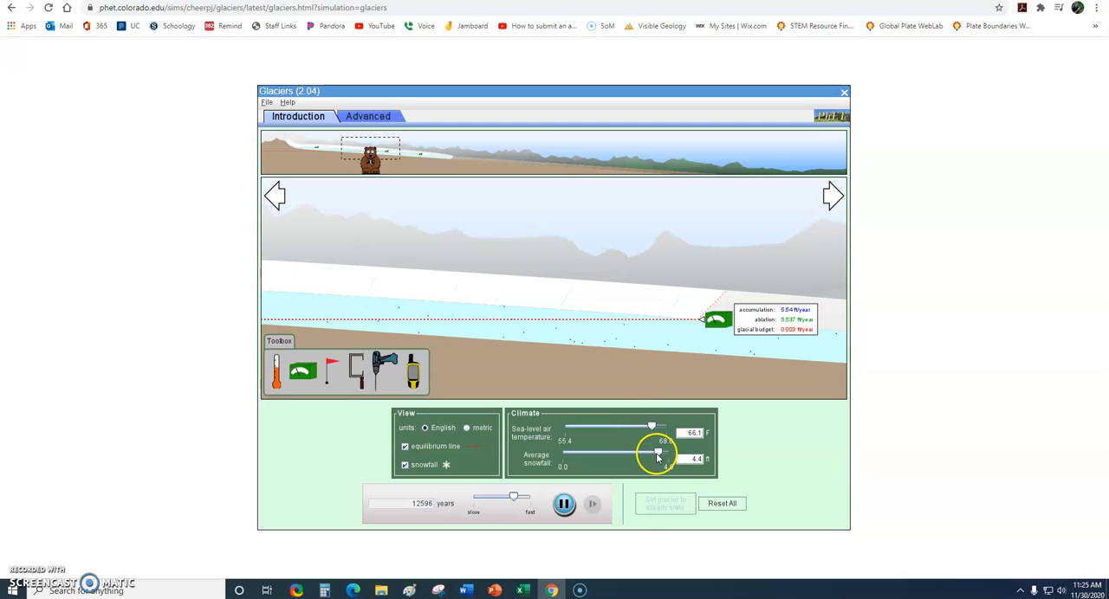
- Lower the average snowfall until the budget reads negative up-valley at about 12,640 years
{"action": "left_click_drag", "start_coordinate": [655, 454], "coordinate": [645, 454]}
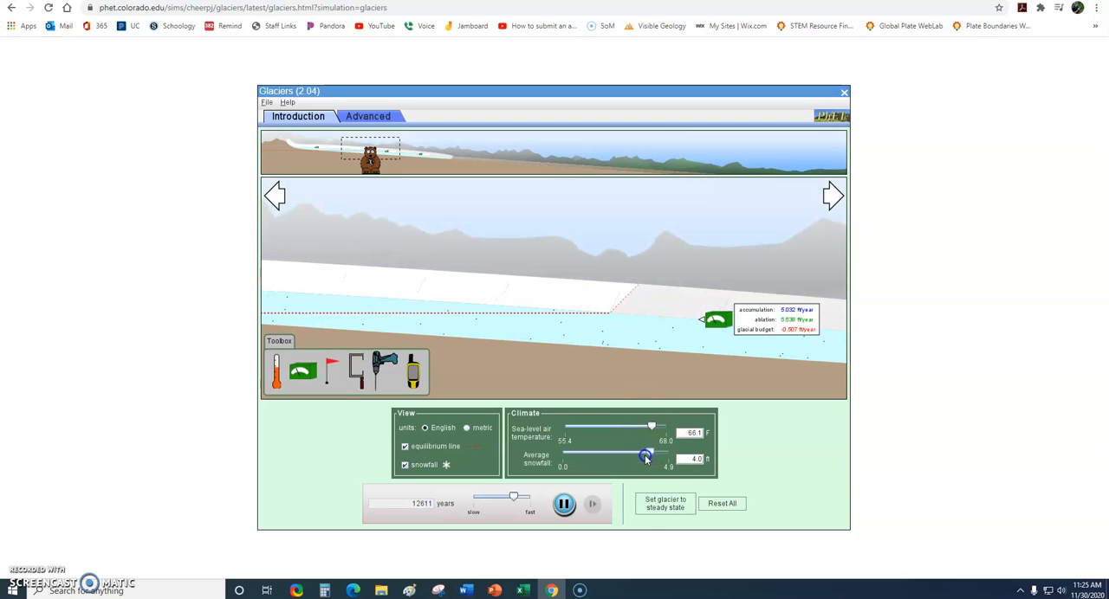
{"action": "left_click_drag", "start_coordinate": [649, 458], "coordinate": [627, 458]}
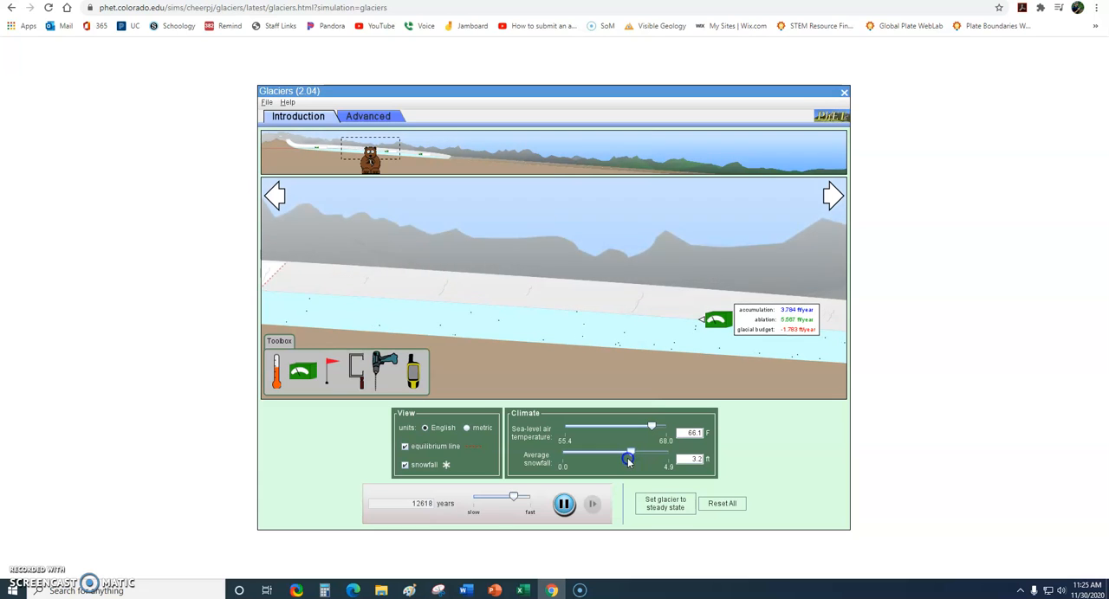
{"action": "left_click_drag", "start_coordinate": [627, 459], "coordinate": [621, 460]}
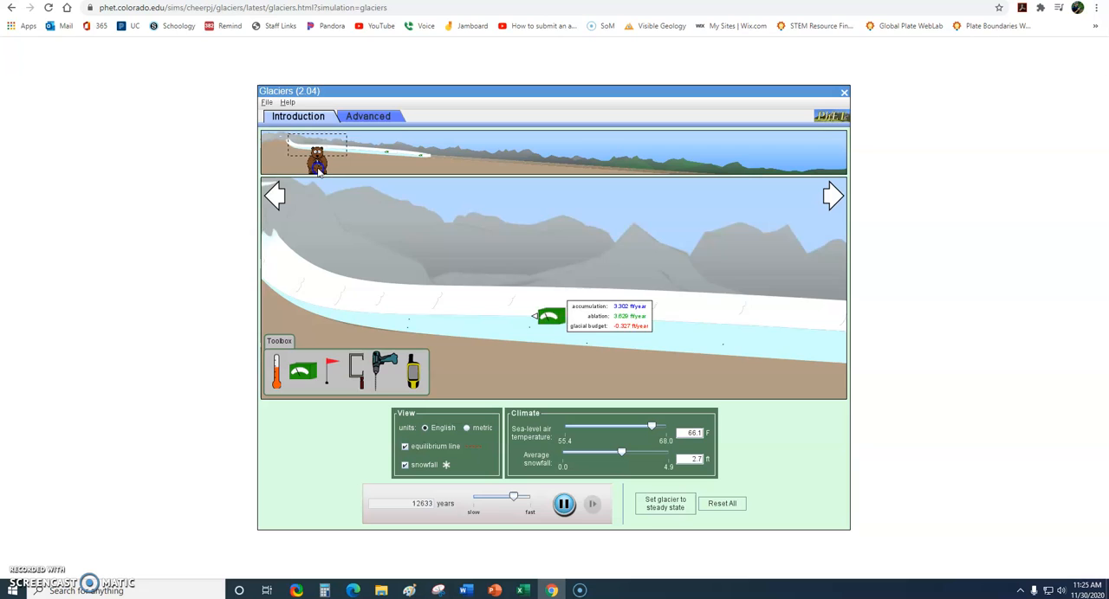
{"action": "left_click_drag", "start_coordinate": [621, 452], "coordinate": [622, 454]}
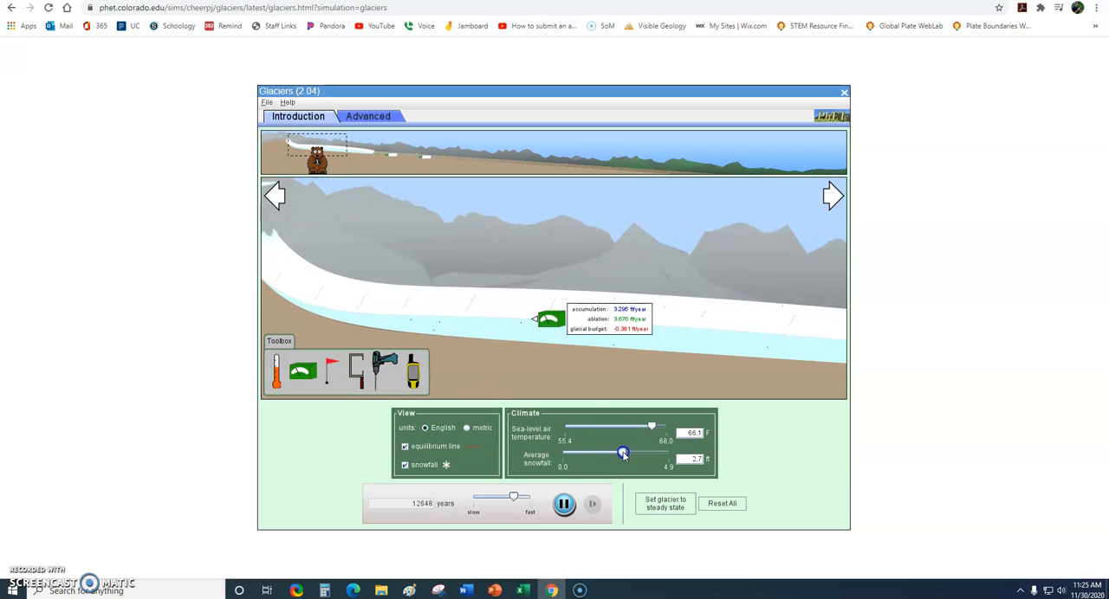